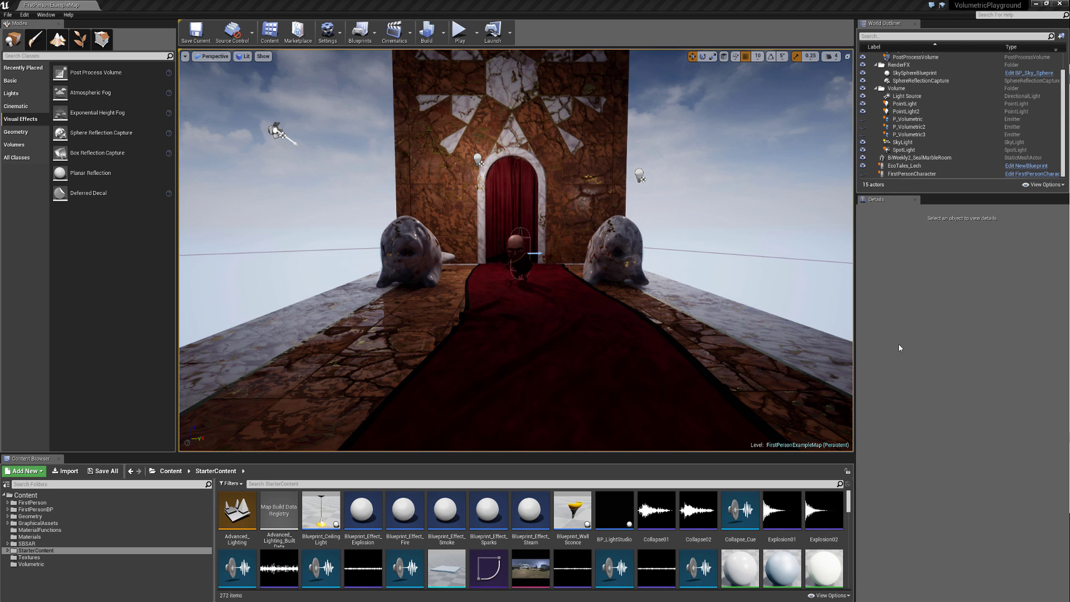
pyautogui.moveTo(895, 323)
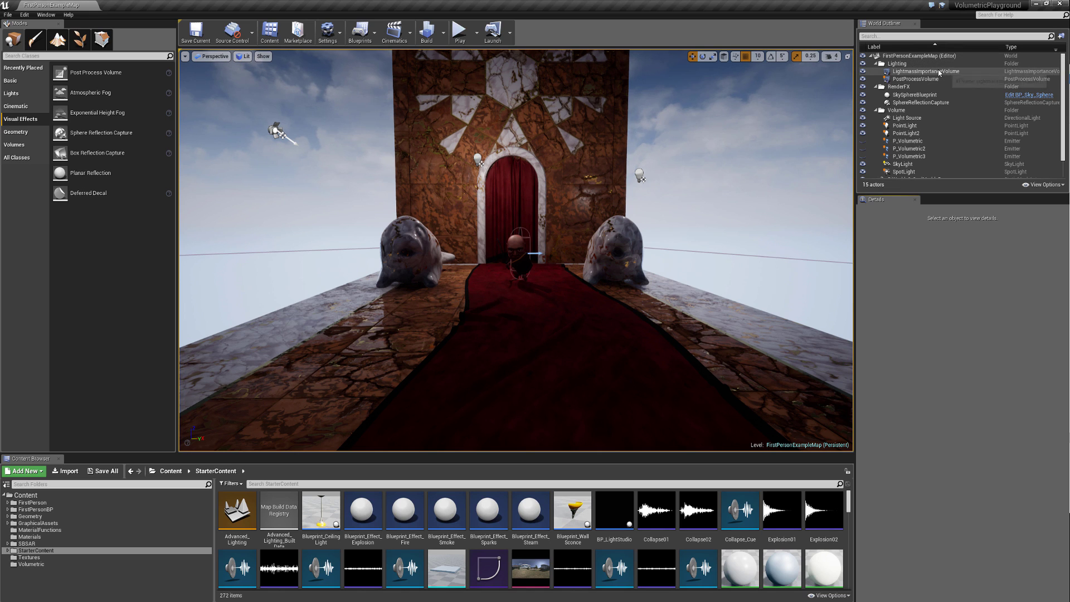
pyautogui.moveTo(928, 71)
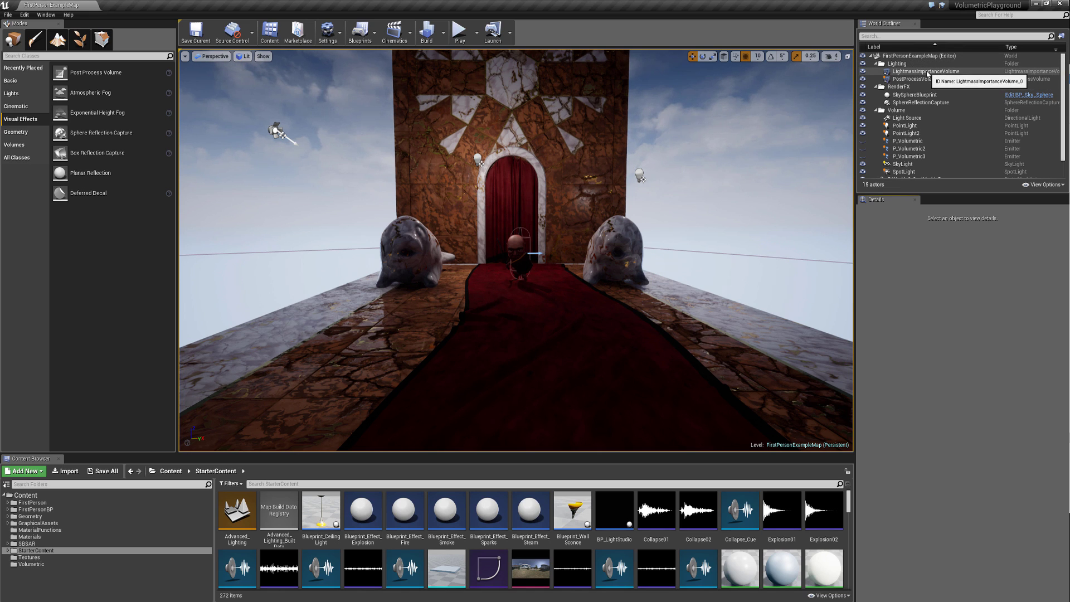
# - Review the Lightmass importance volume, post process volume and sphere reflection capture in Details
pyautogui.click(926, 71)
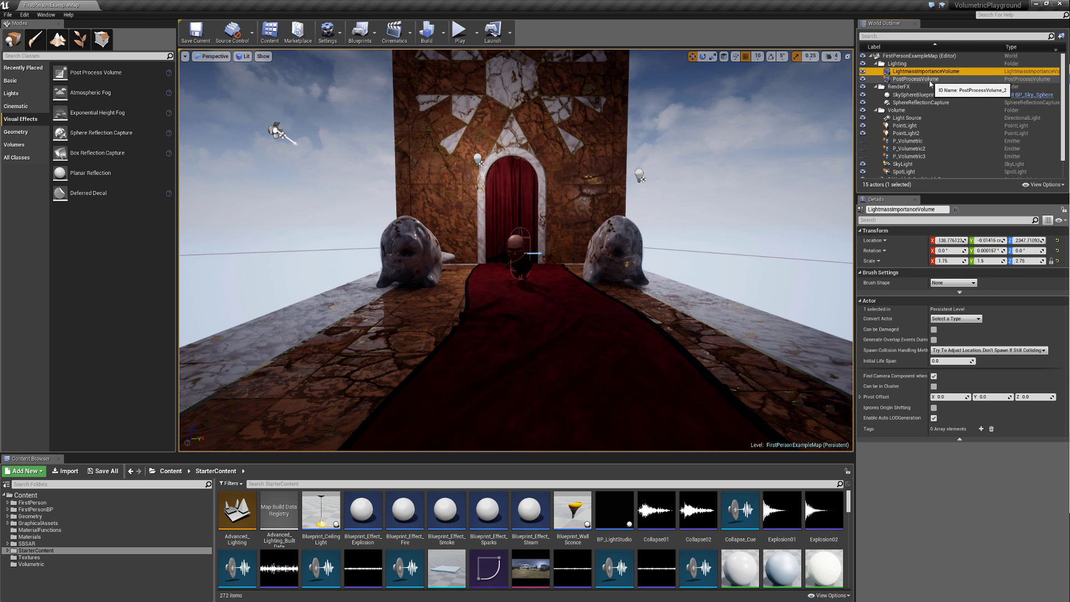
pyautogui.click(910, 78)
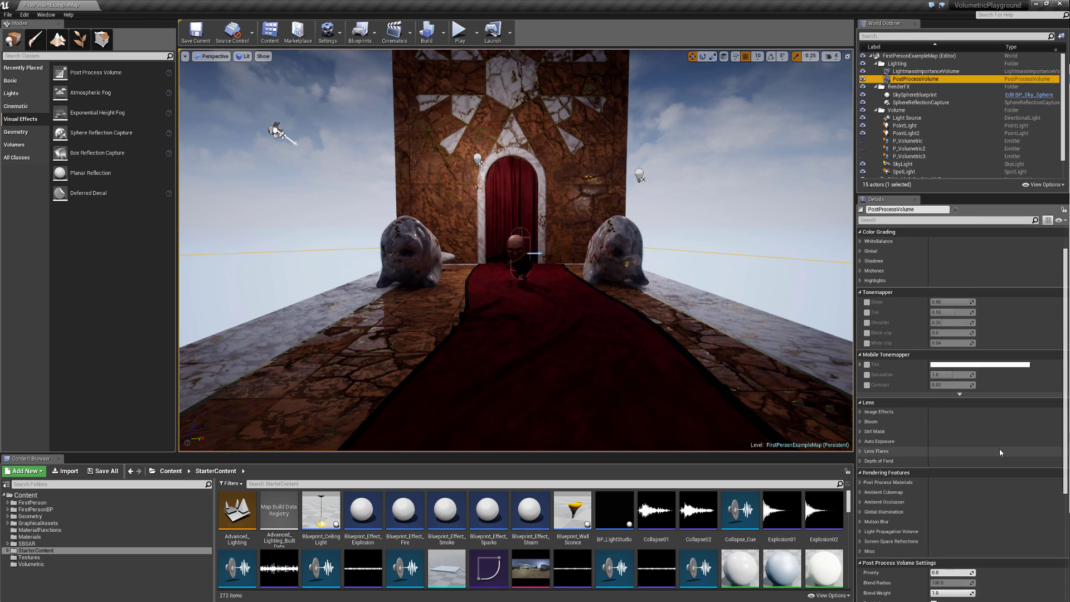
pyautogui.scroll(-3)
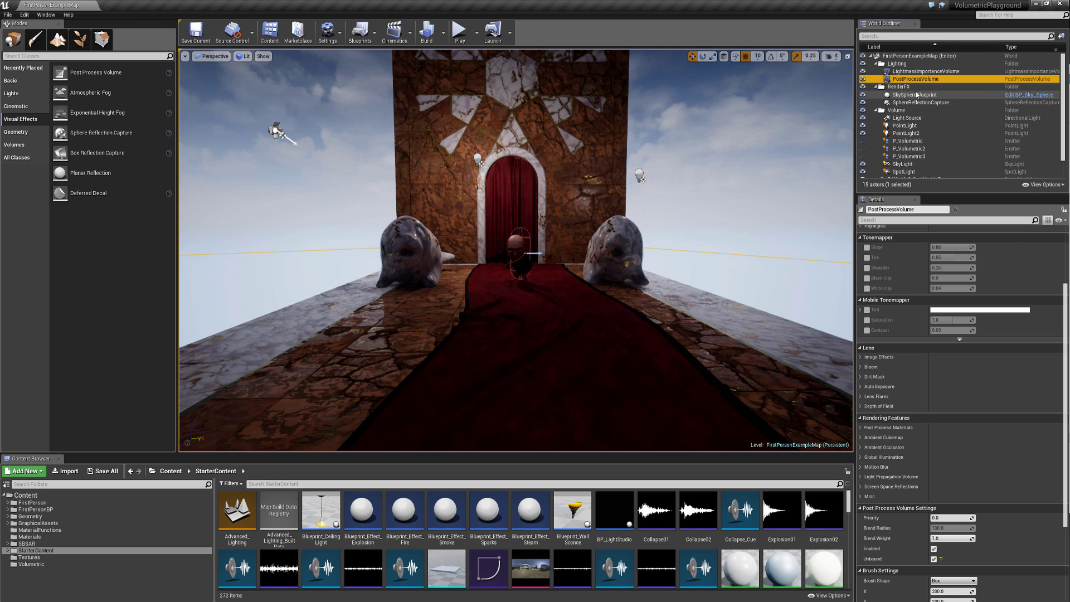
pyautogui.click(909, 94)
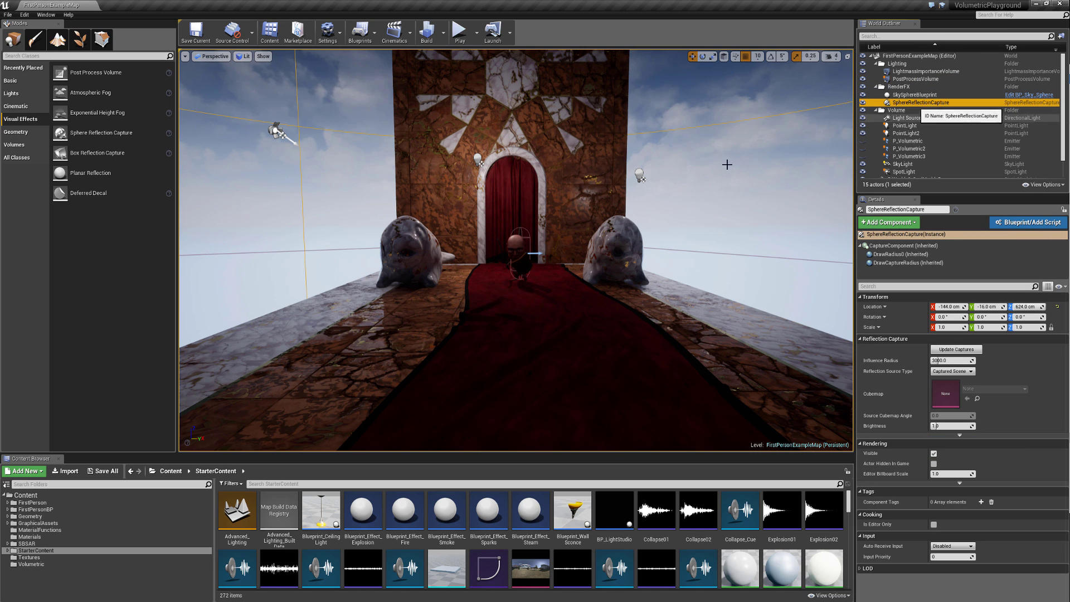
pyautogui.moveTo(782, 222)
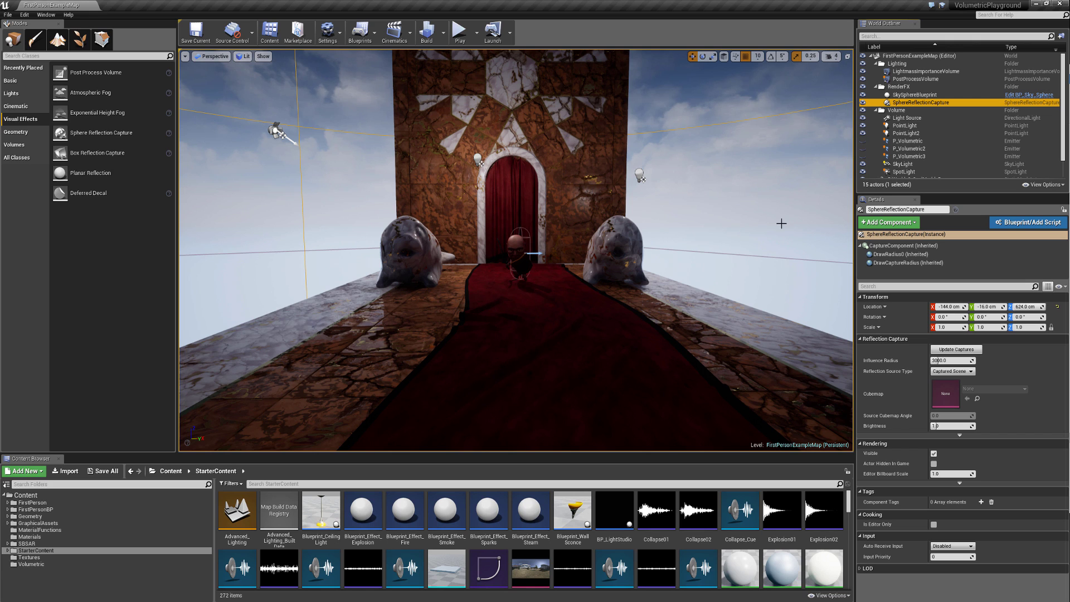
pyautogui.moveTo(672, 211)
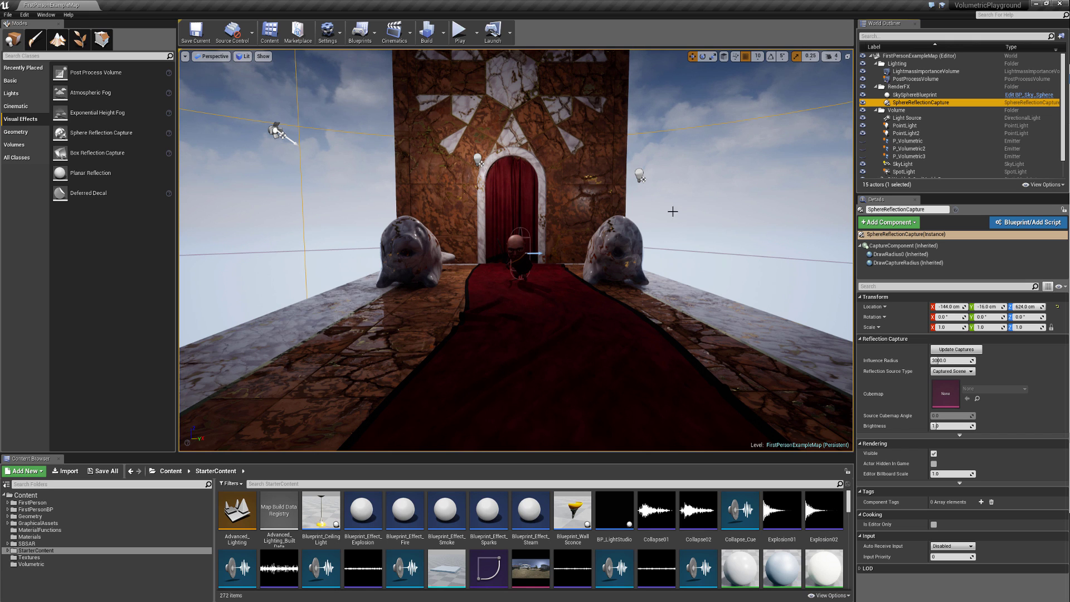
pyautogui.moveTo(704, 168)
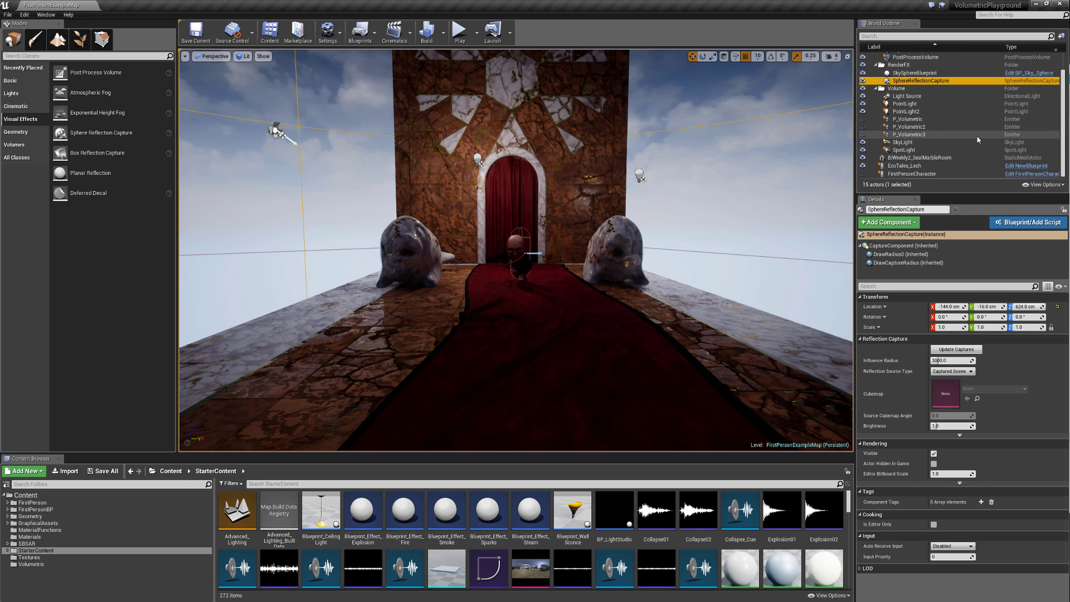
pyautogui.moveTo(978, 137)
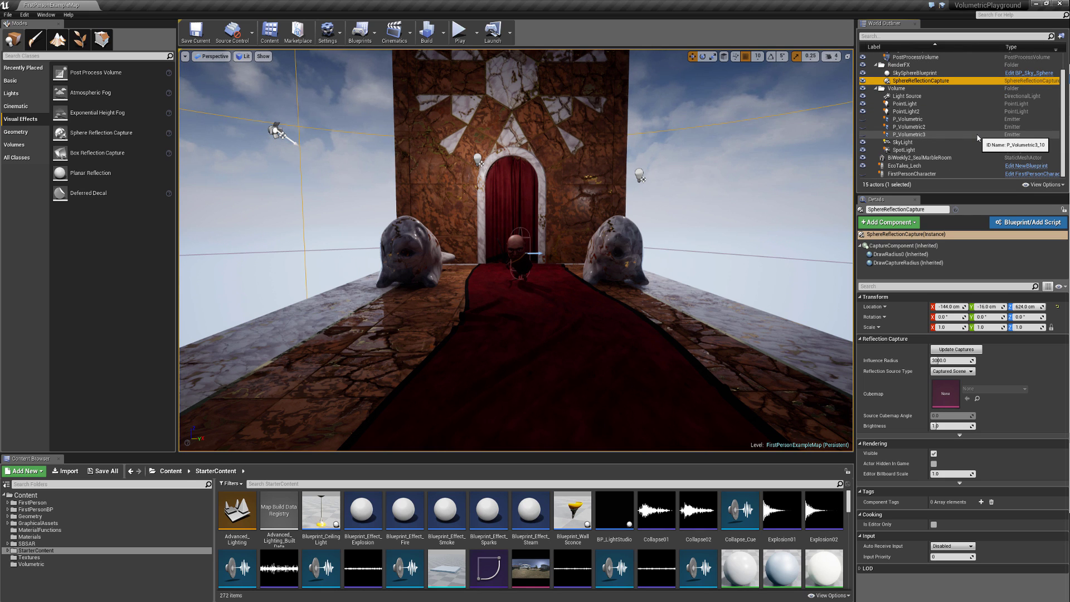
pyautogui.moveTo(97, 112)
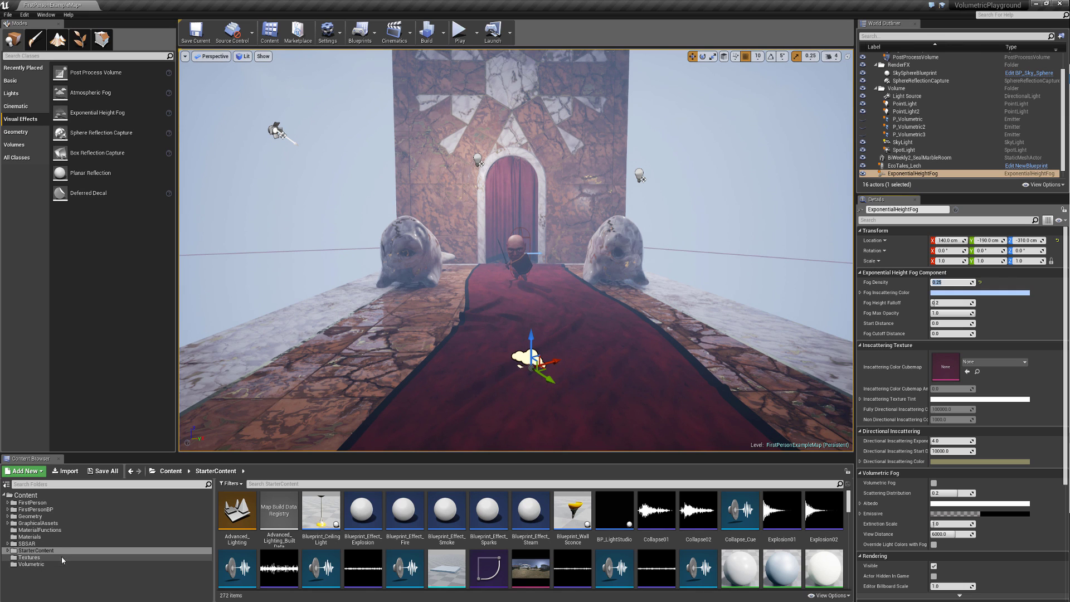
# - Show the Volumetric folder assets and switch on Volumetric Fog for the height fog
pyautogui.click(31, 564)
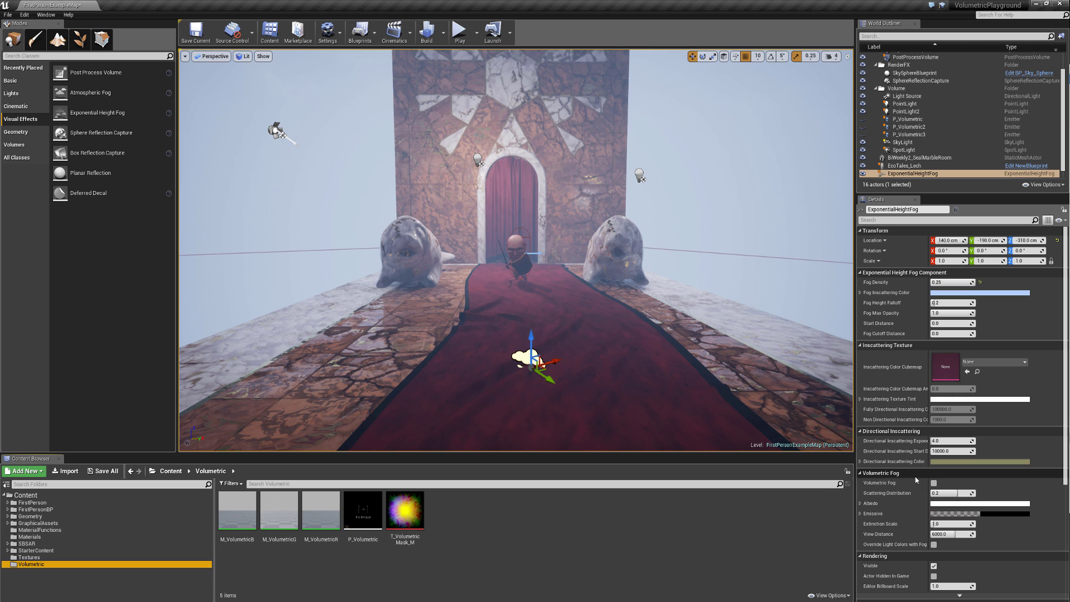
pyautogui.click(934, 483)
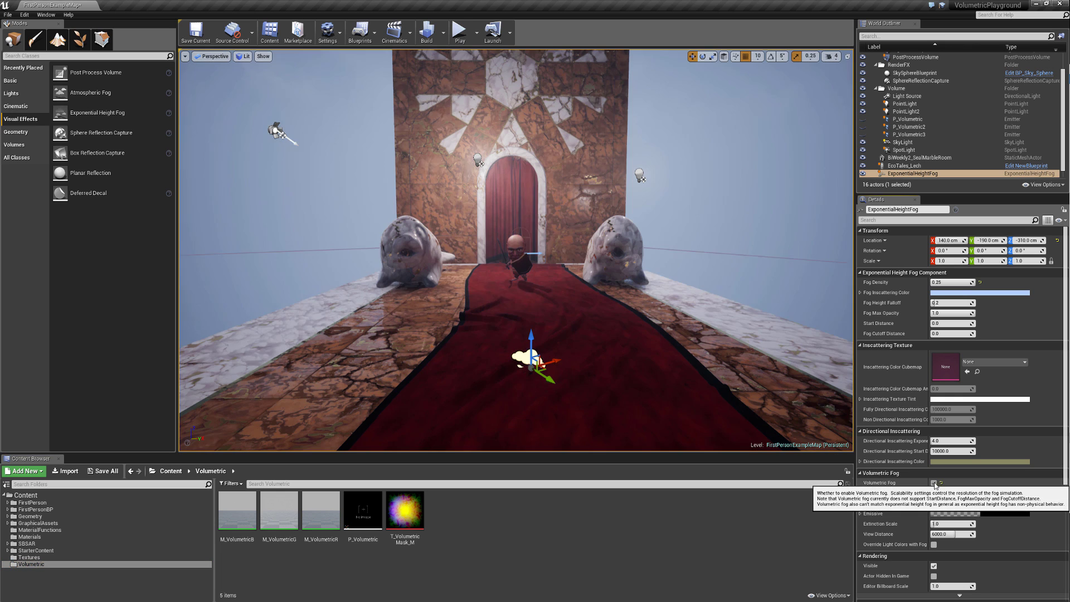
pyautogui.click(935, 483)
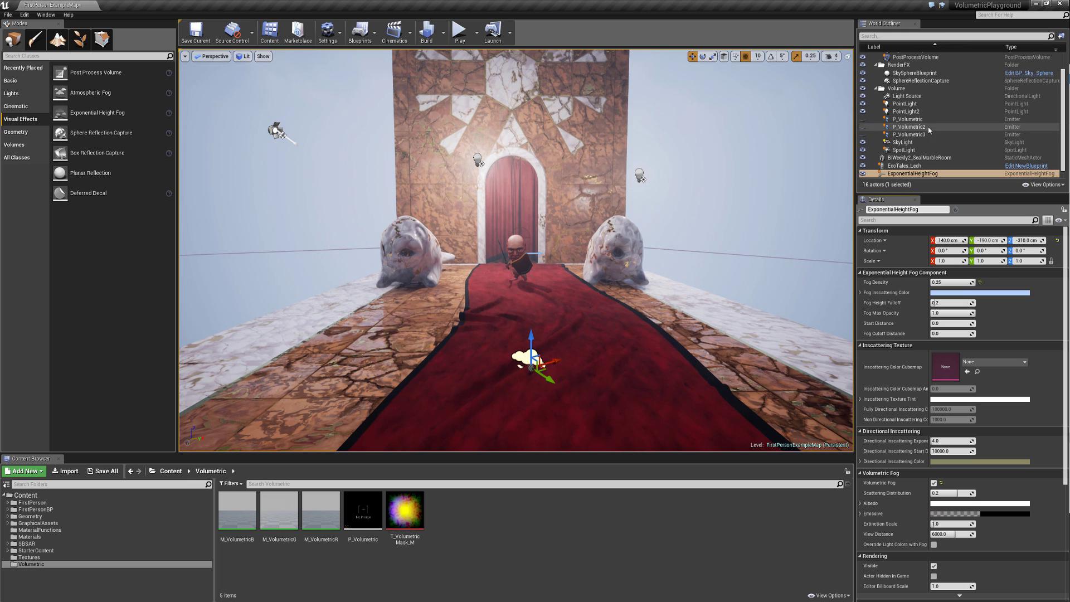
# - Flag the directional Light Source as the Atmosphere / Fog Sun Light
pyautogui.click(904, 96)
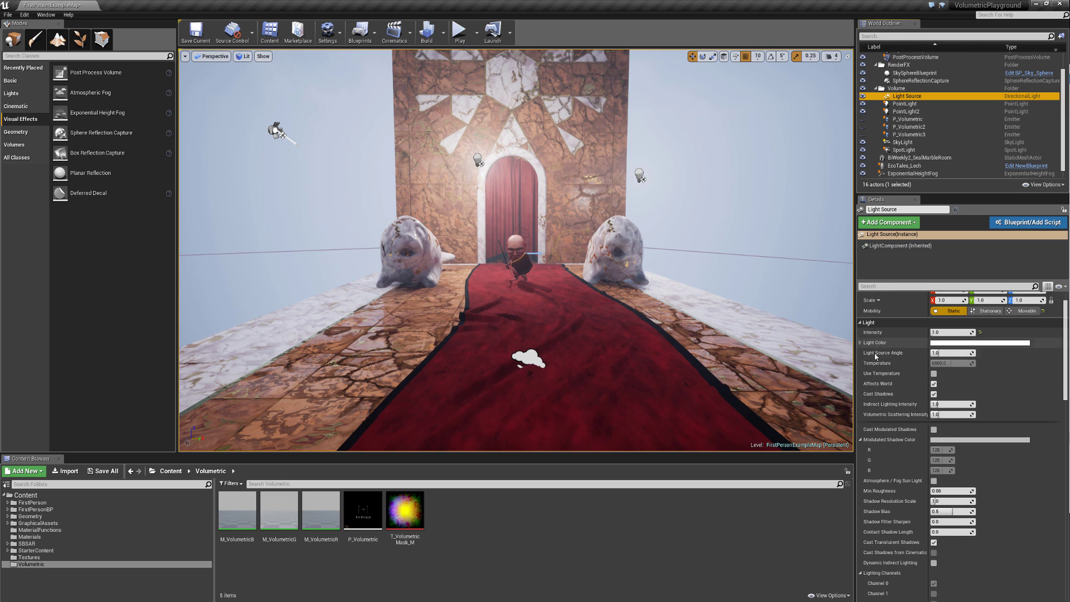
pyautogui.scroll(-3)
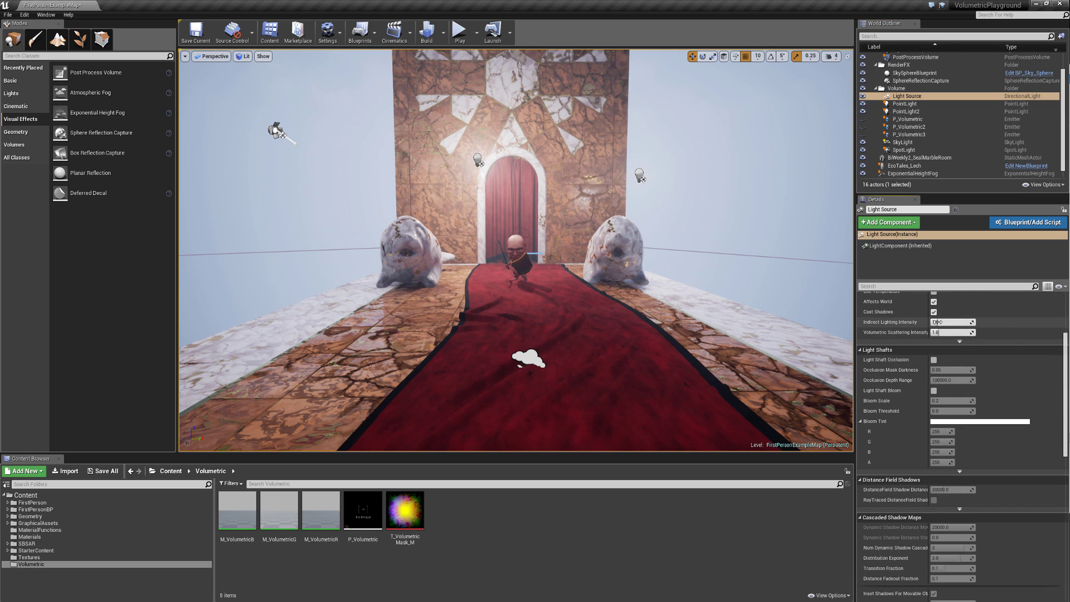
pyautogui.scroll(-3)
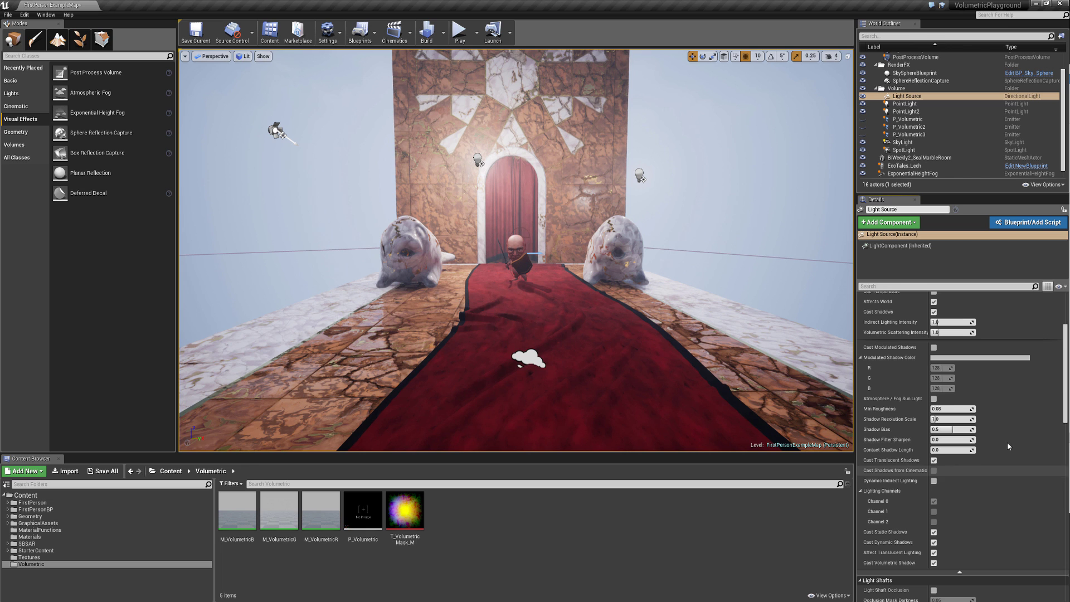
pyautogui.moveTo(934, 399)
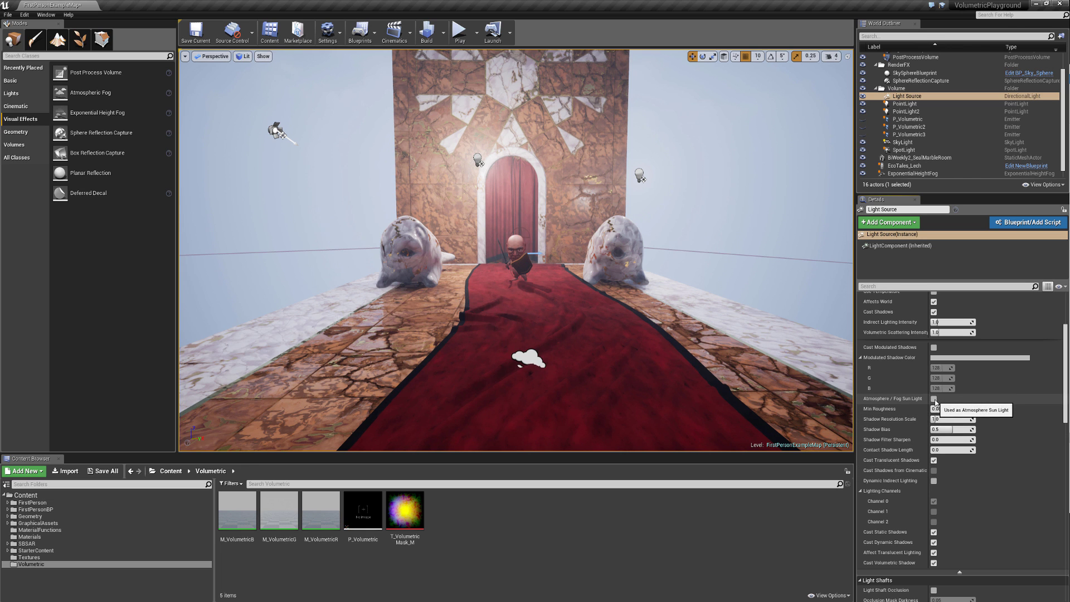
pyautogui.click(934, 399)
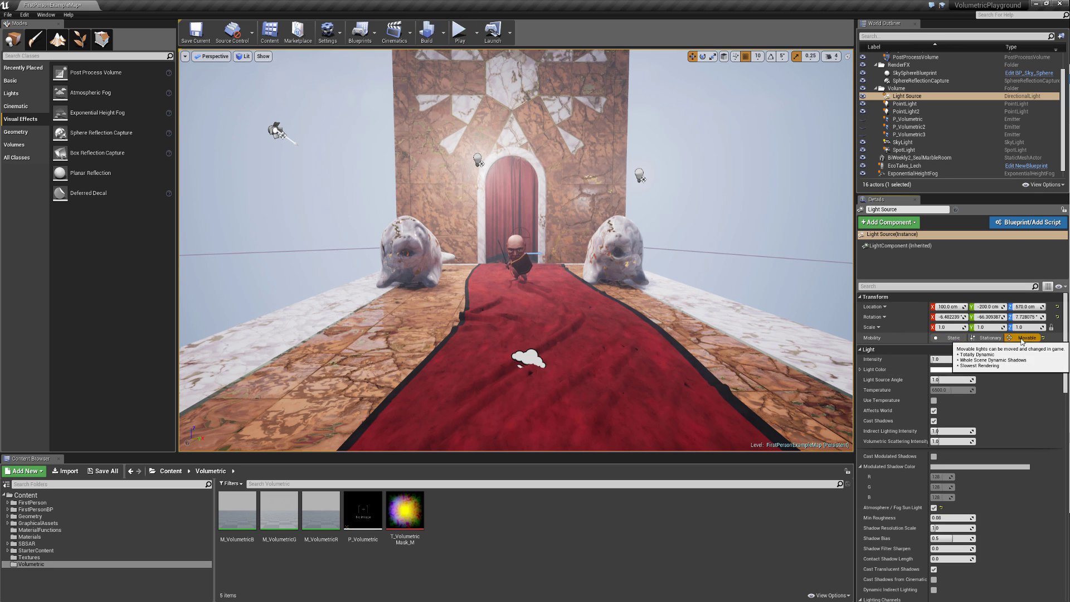
pyautogui.moveTo(461, 135)
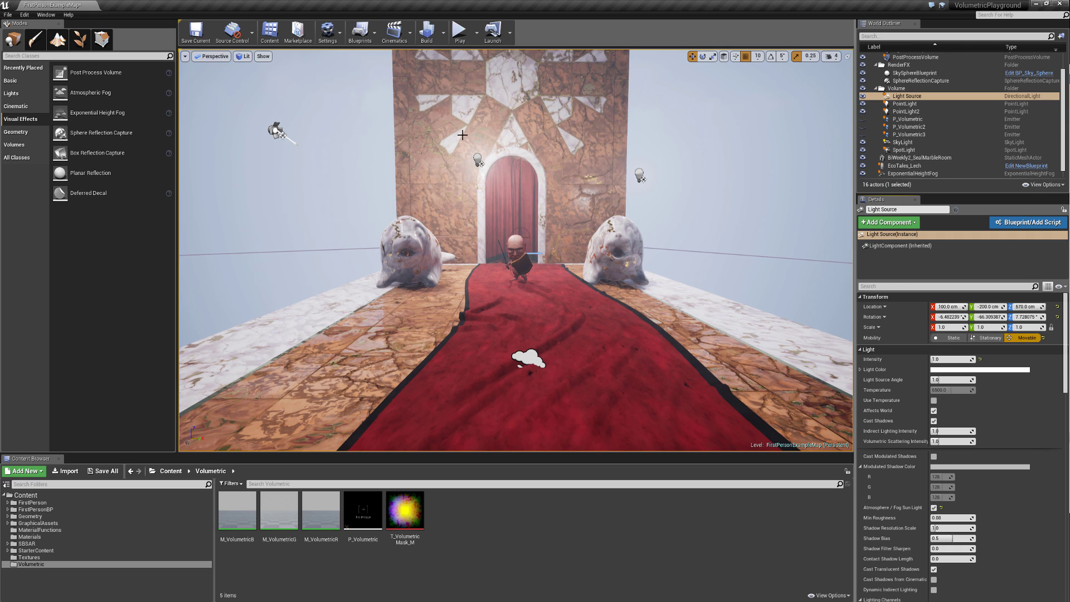
# - Set PointLight2's volumetric scattering intensity to 4.0 and enable Cast Volumetric Shadow
pyautogui.click(905, 111)
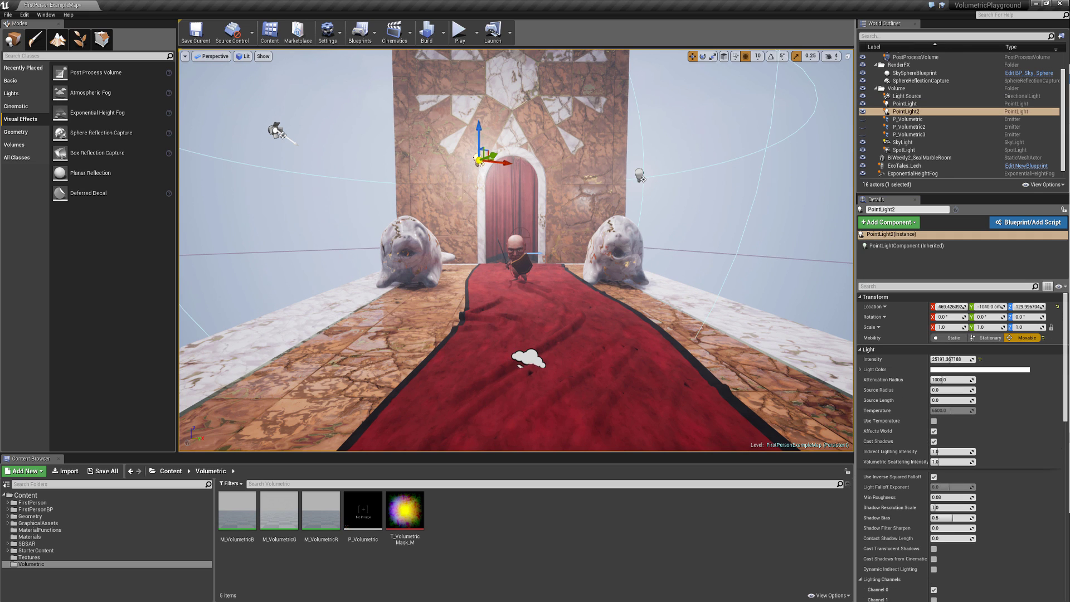
pyautogui.moveTo(775, 283)
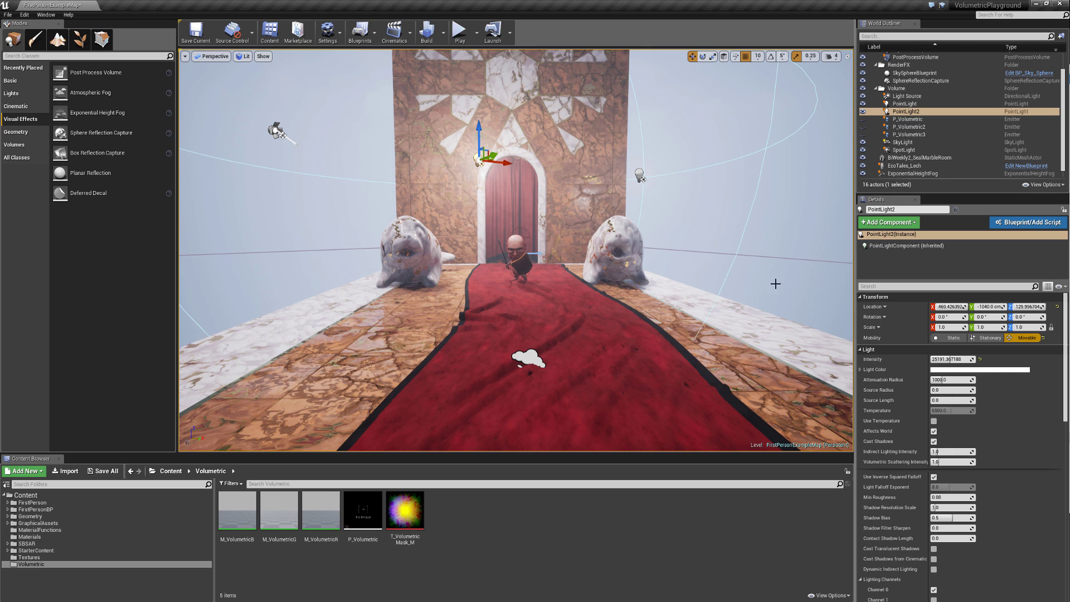
pyautogui.moveTo(950, 359)
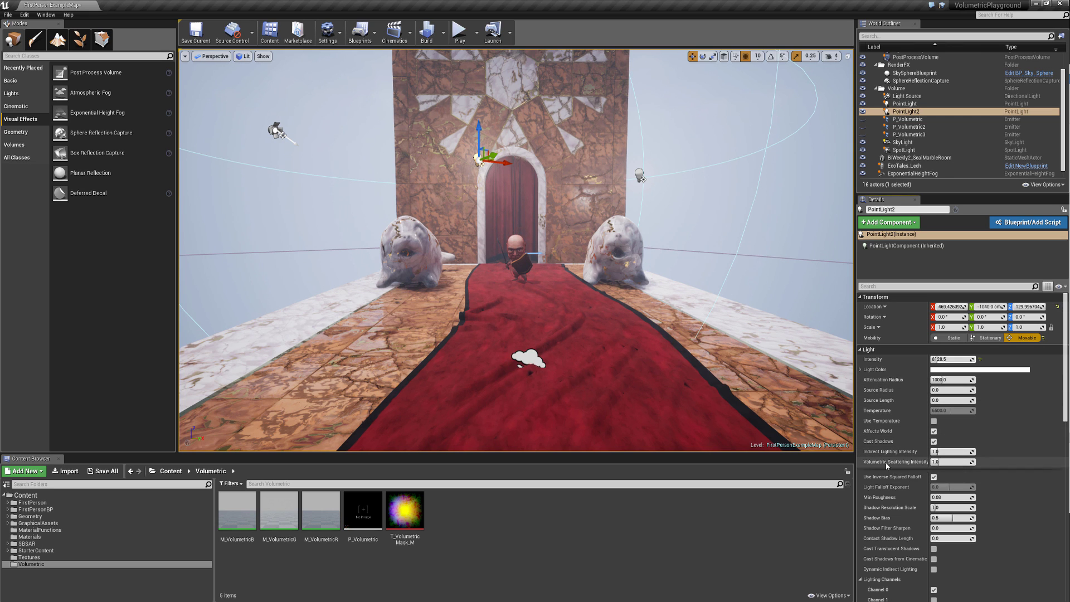
pyautogui.moveTo(951, 461)
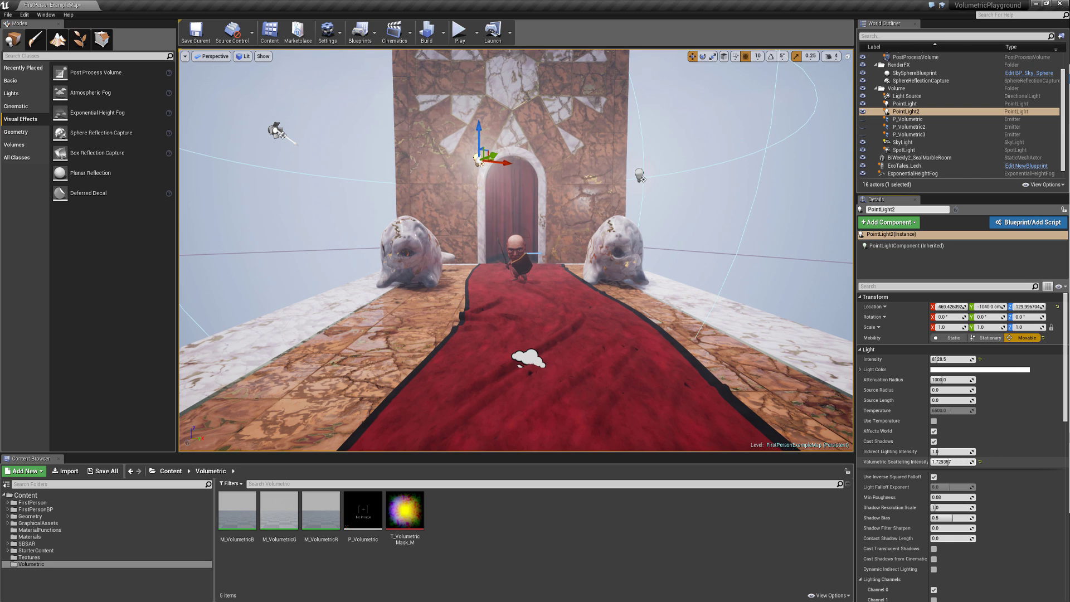
pyautogui.write('4.0')
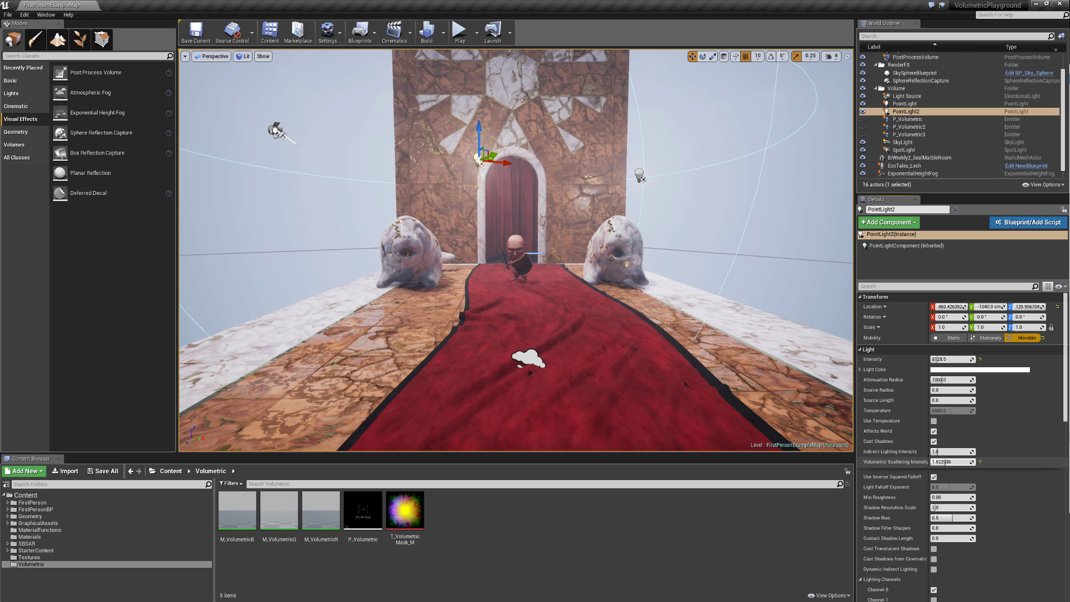
pyautogui.scroll(-3)
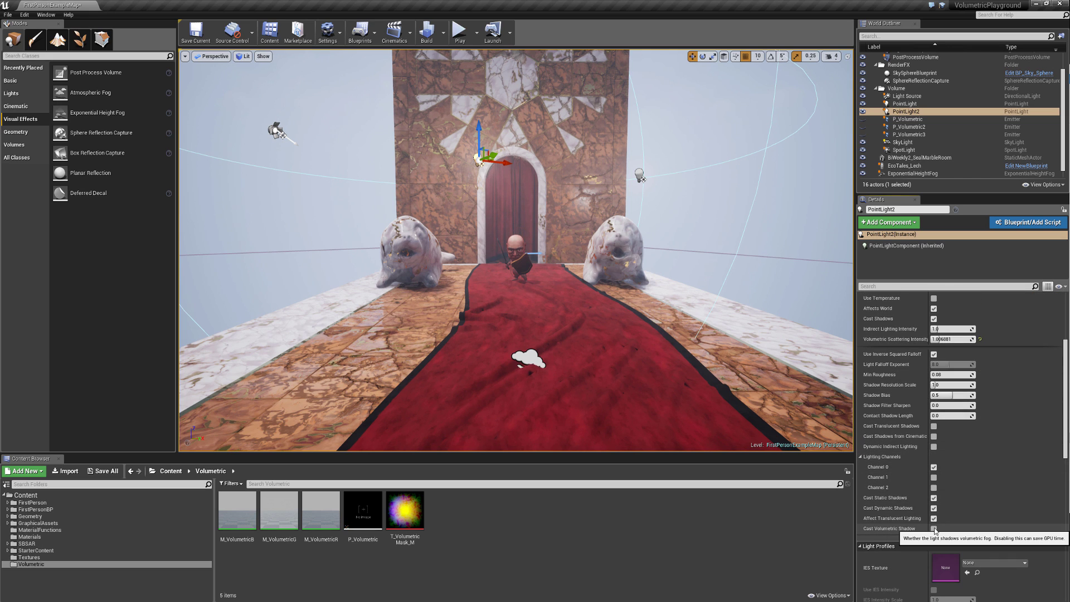
pyautogui.click(934, 528)
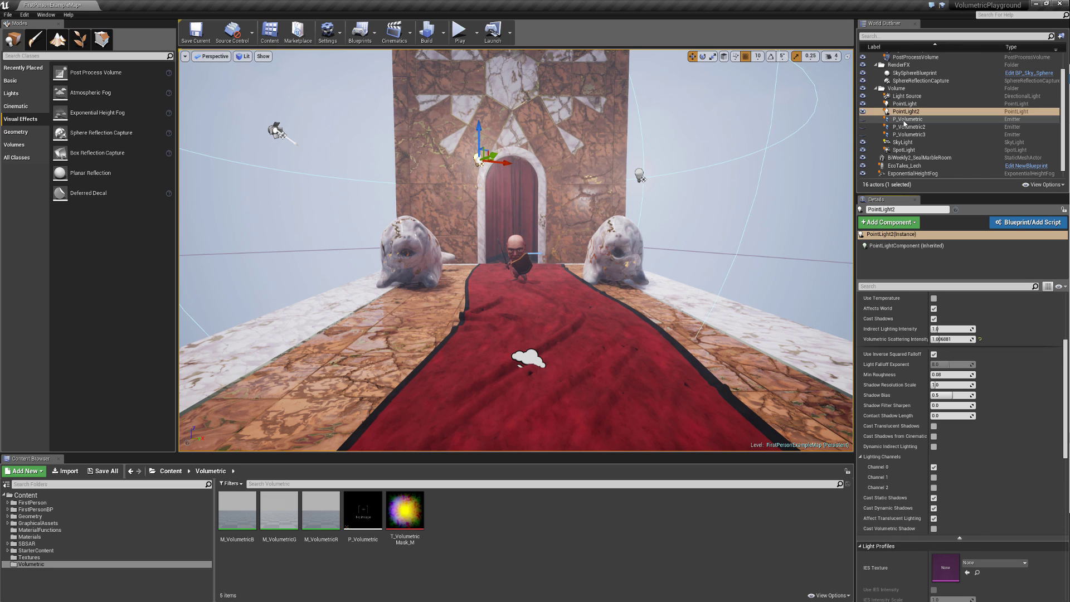
# - Unhide the P_Volumetric emitters and enable Cast Volumetric Shadow on both point lights
pyautogui.click(910, 119)
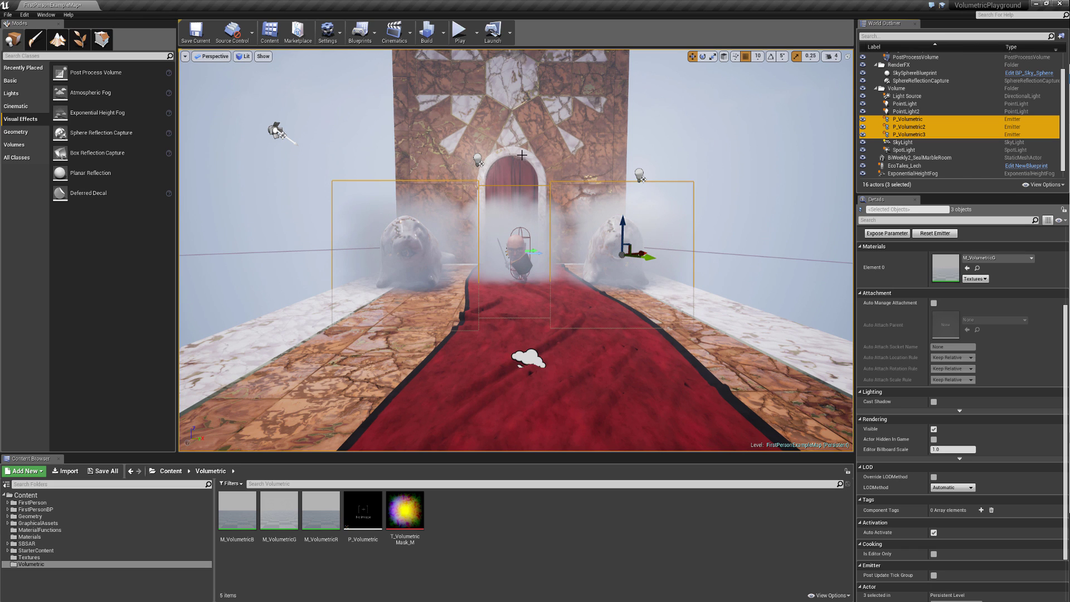
pyautogui.moveTo(544, 164)
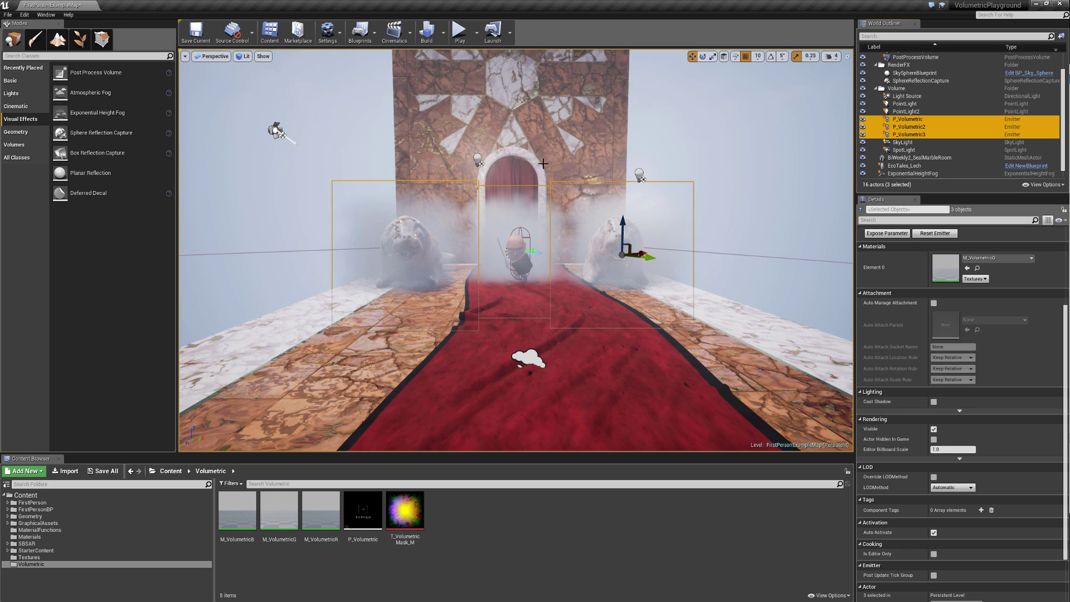
pyautogui.click(907, 112)
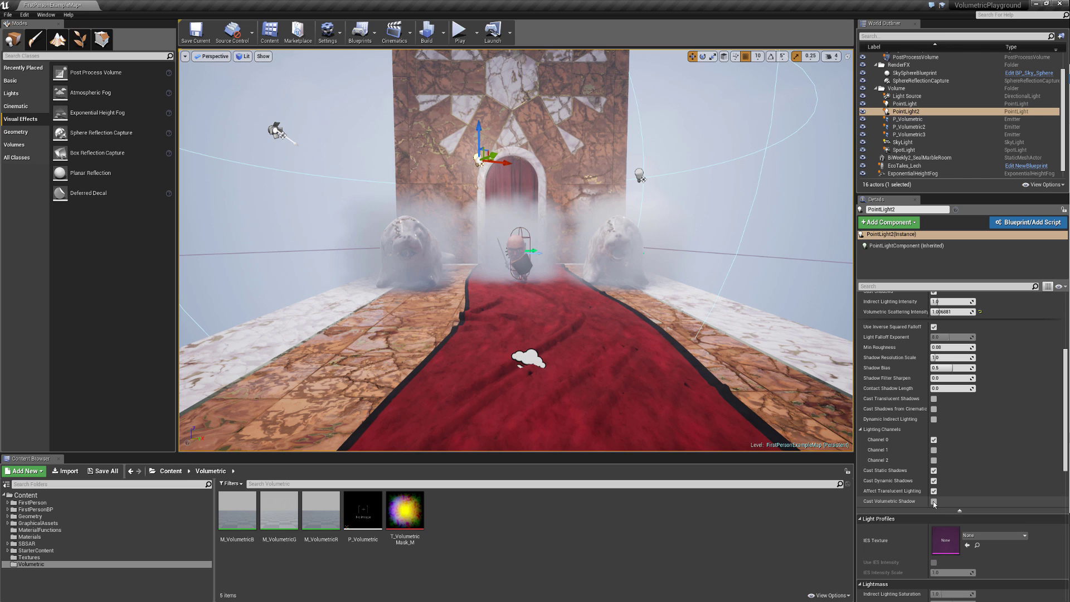
pyautogui.click(934, 500)
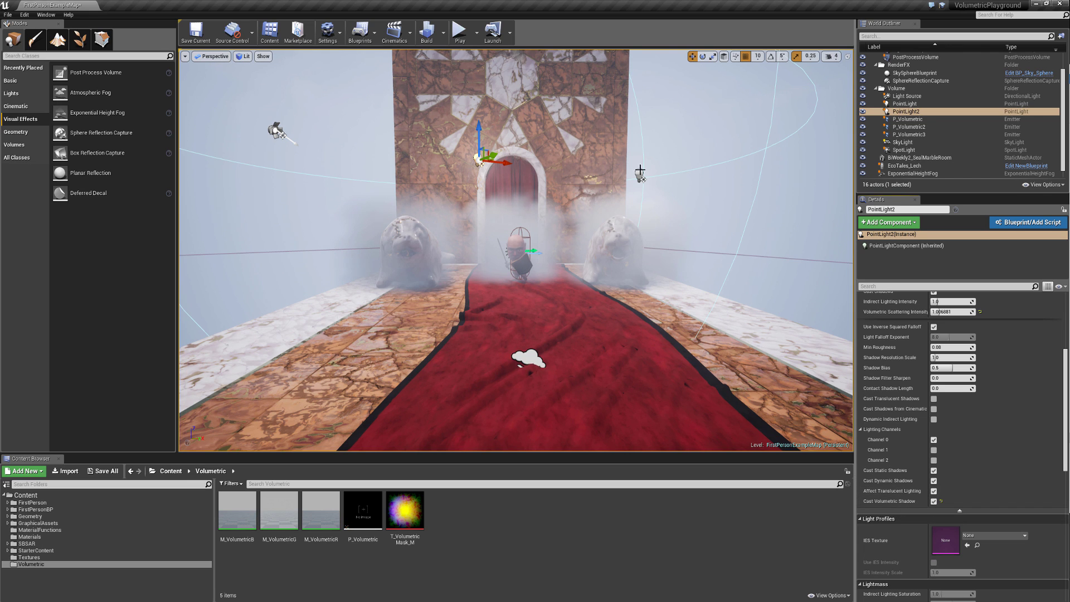
pyautogui.click(905, 103)
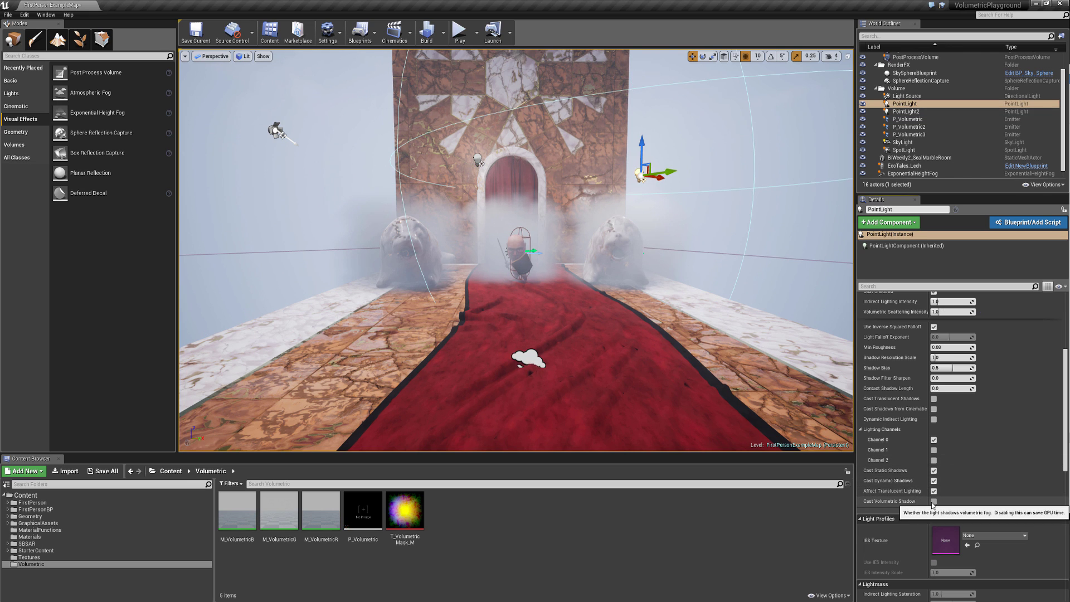
pyautogui.click(934, 500)
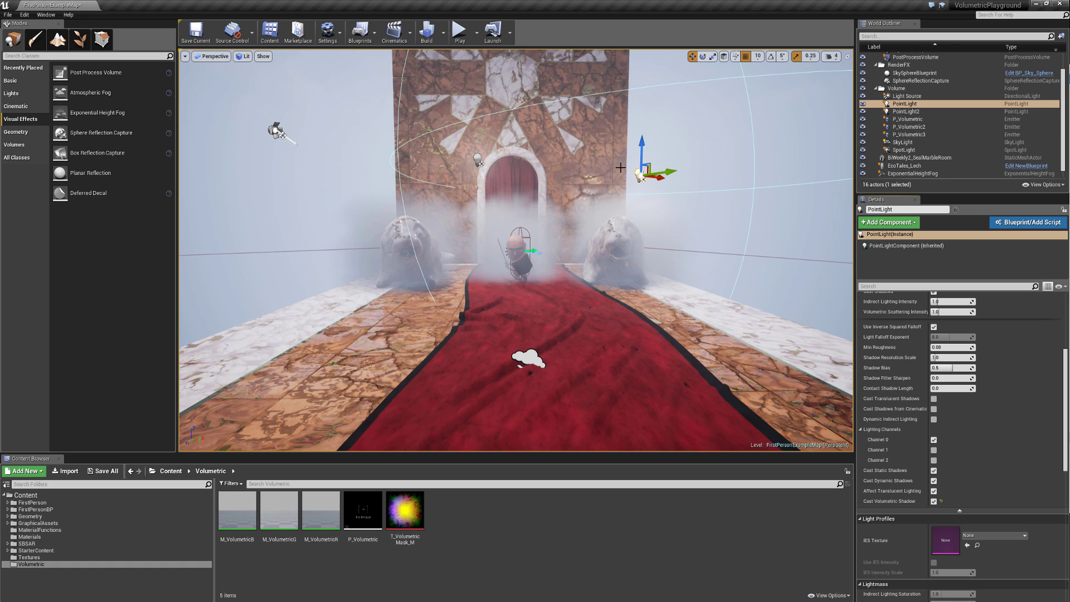
pyautogui.moveTo(618, 283)
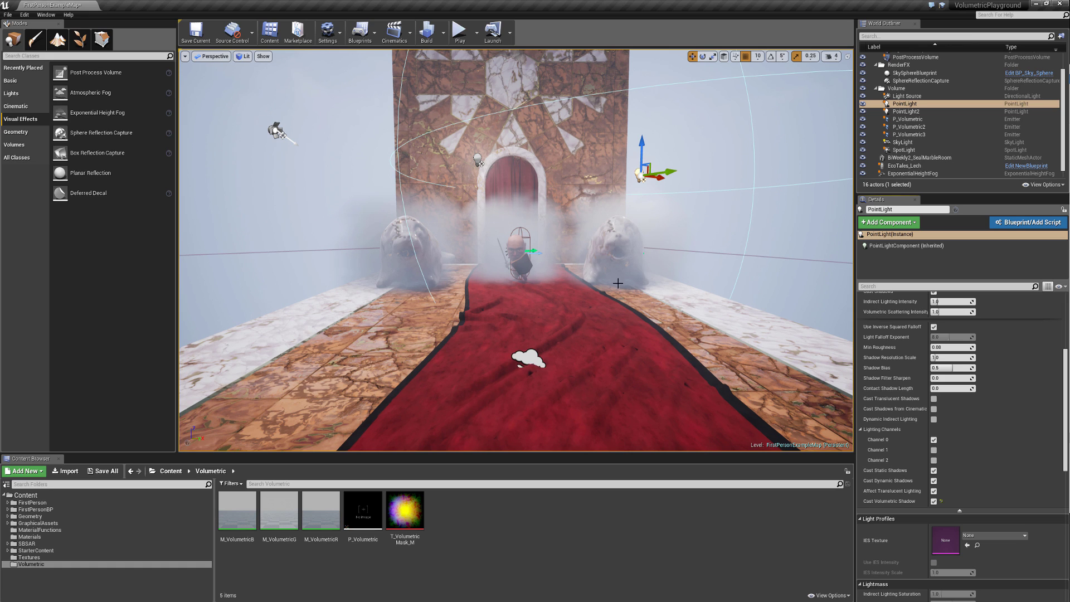
pyautogui.moveTo(601, 245)
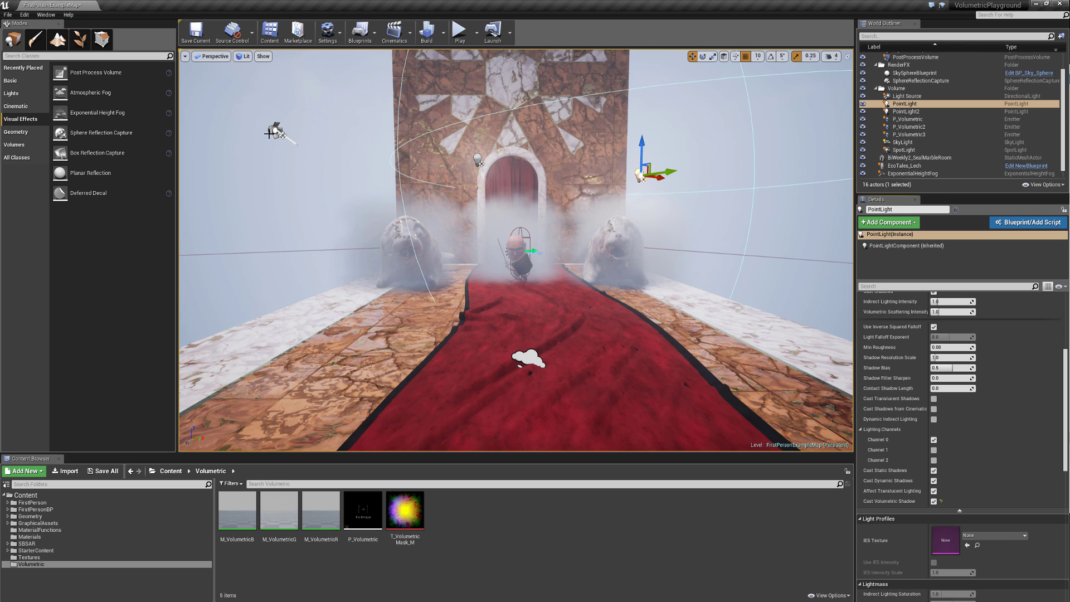
# - Enable volumetric shadows on the spotlight and deselect it to view its fog shaft
pyautogui.click(904, 149)
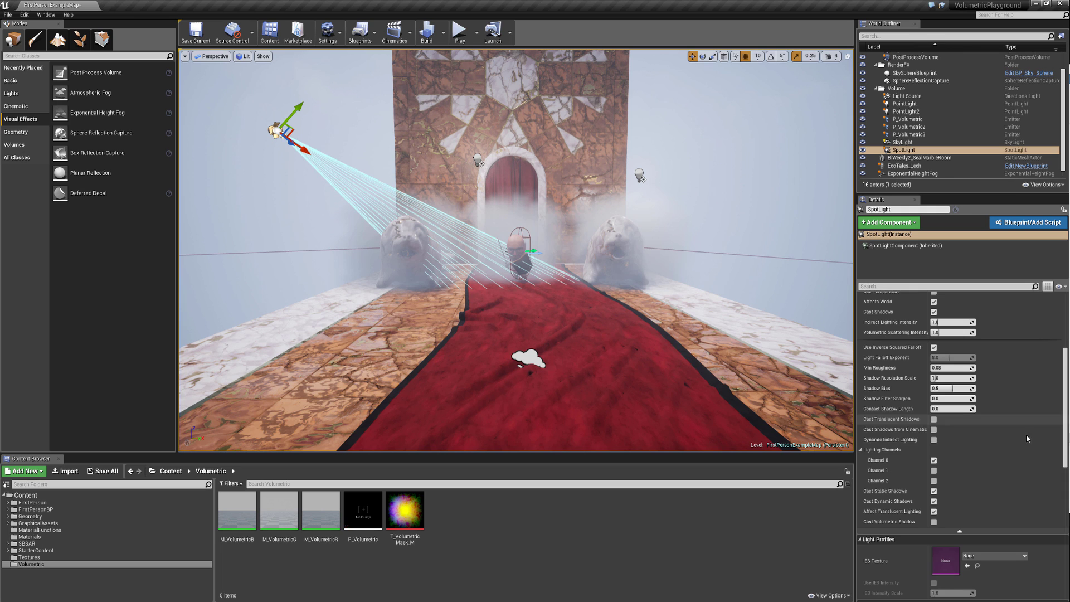
pyautogui.scroll(3)
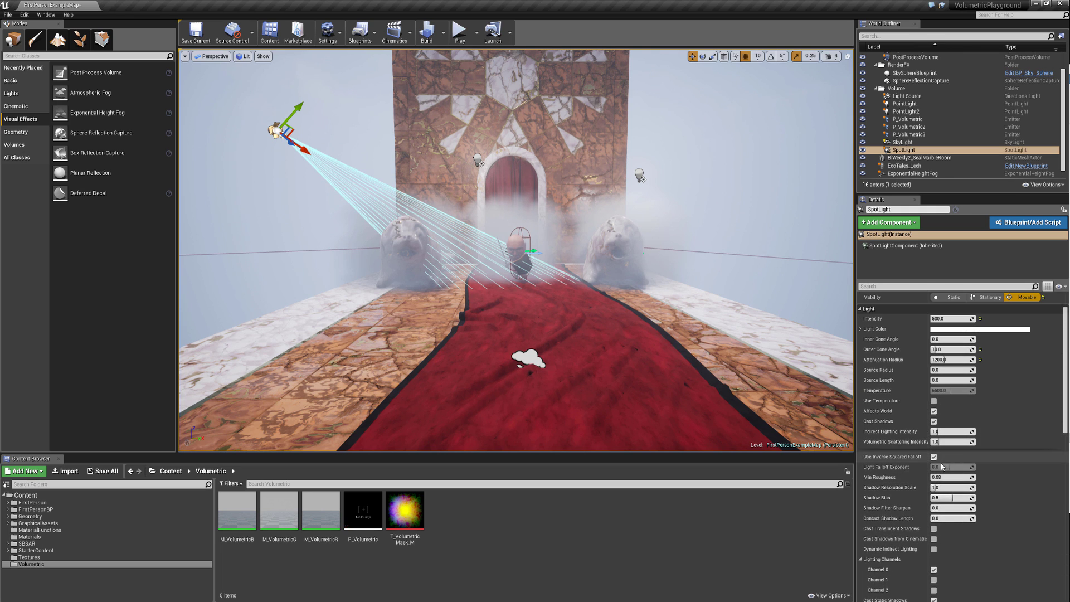
pyautogui.click(934, 457)
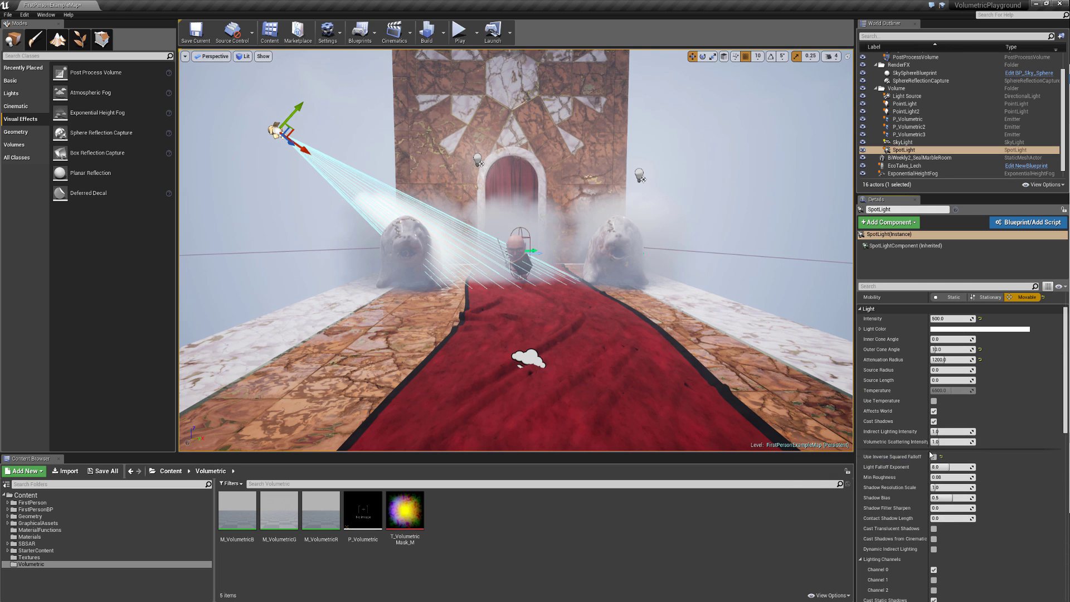
pyautogui.moveTo(955, 319)
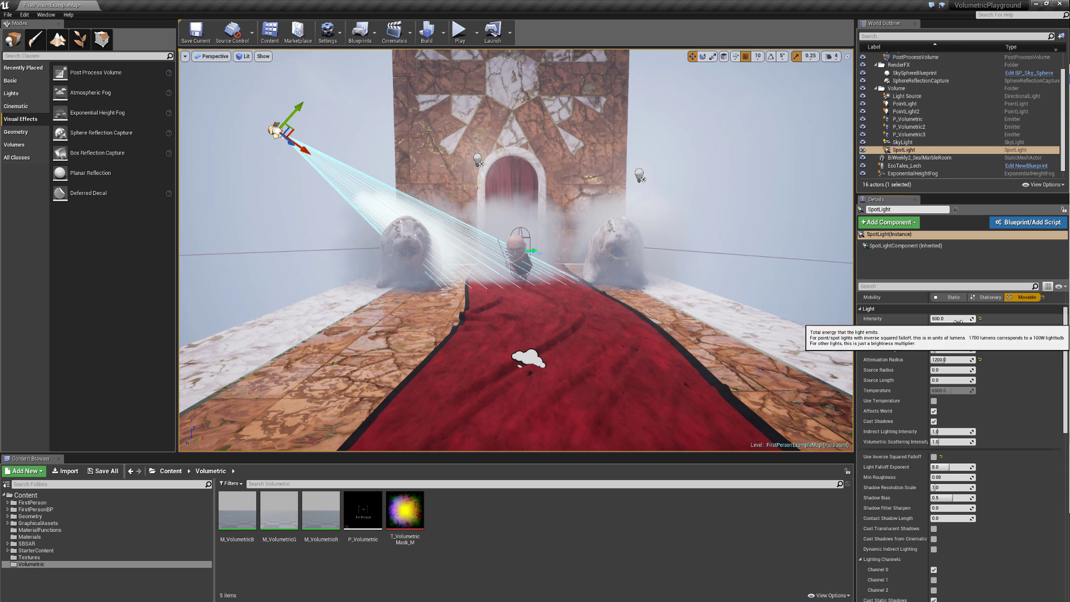
pyautogui.scroll(-3)
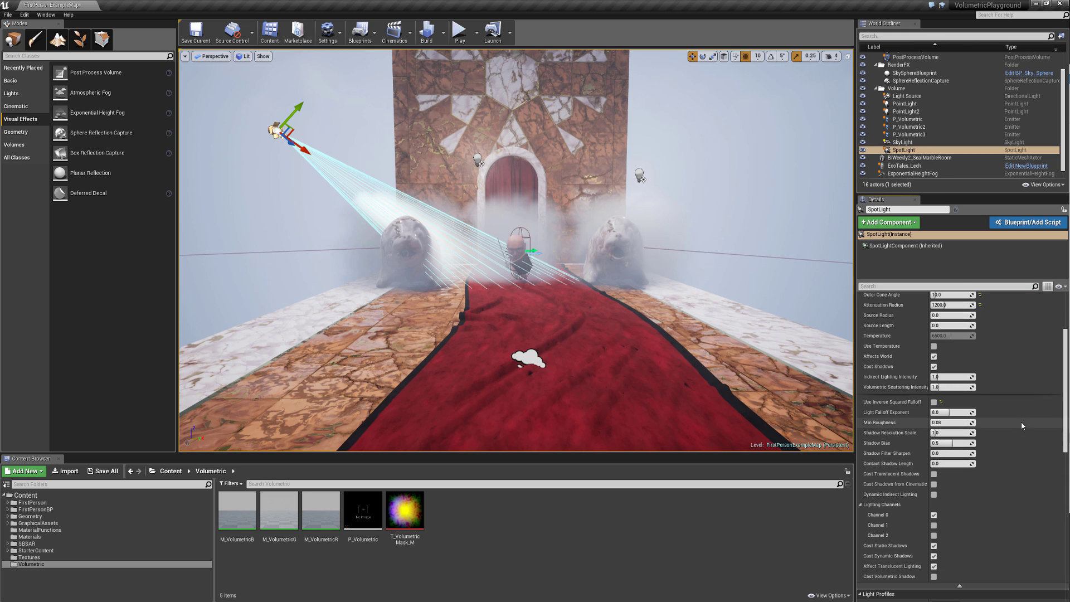
pyautogui.click(912, 73)
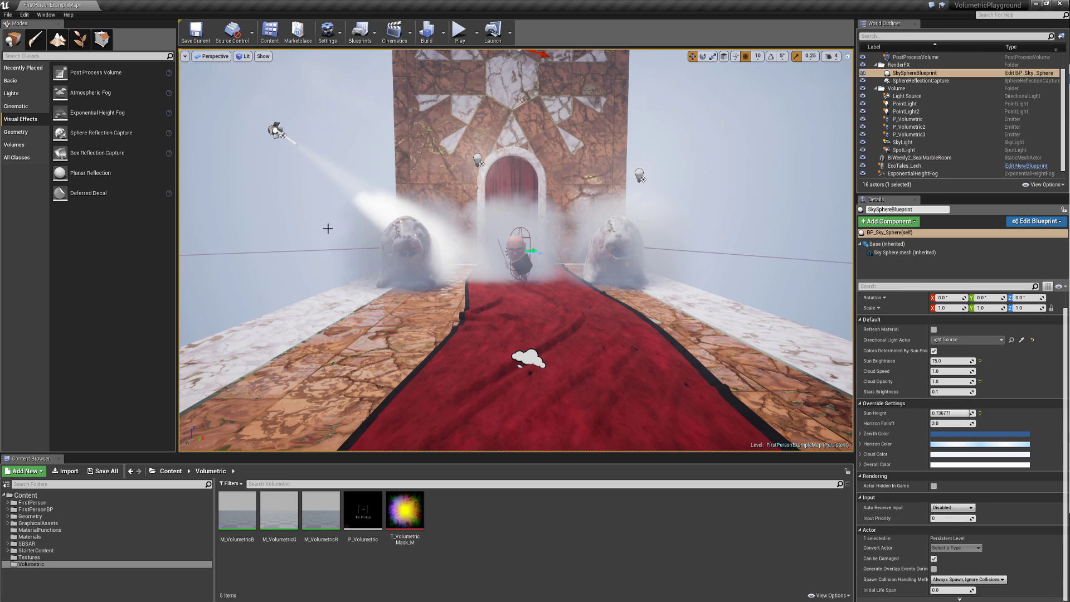
pyautogui.moveTo(391, 196)
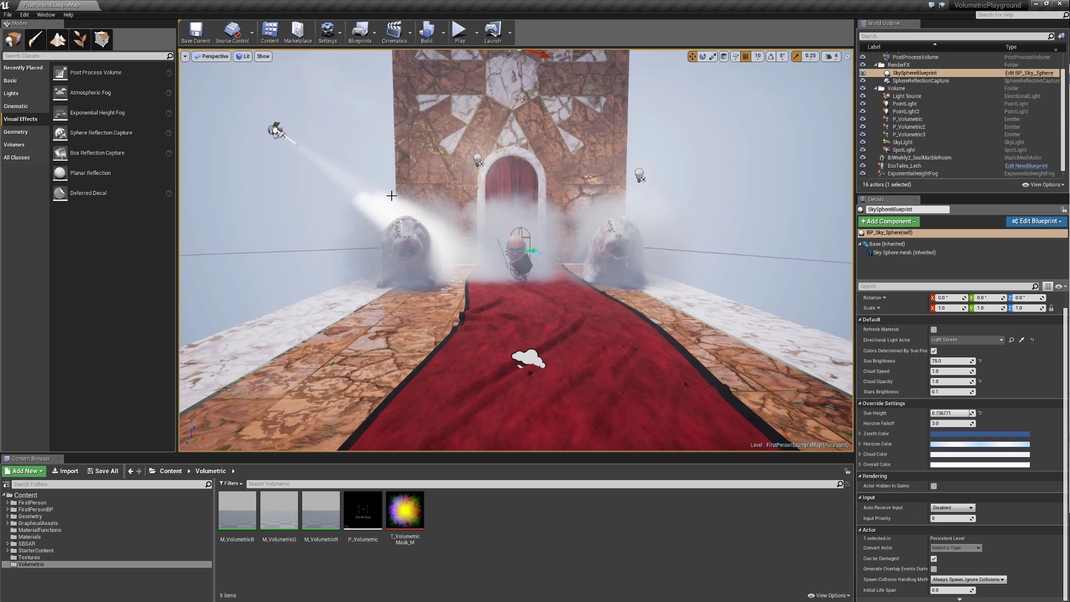
pyautogui.moveTo(345, 186)
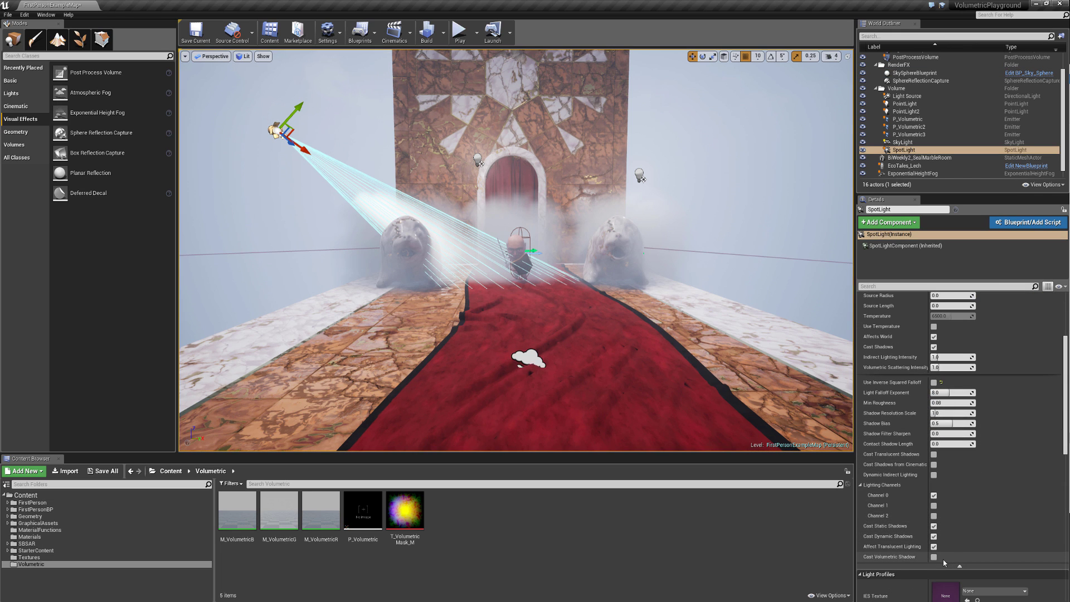
pyautogui.click(911, 73)
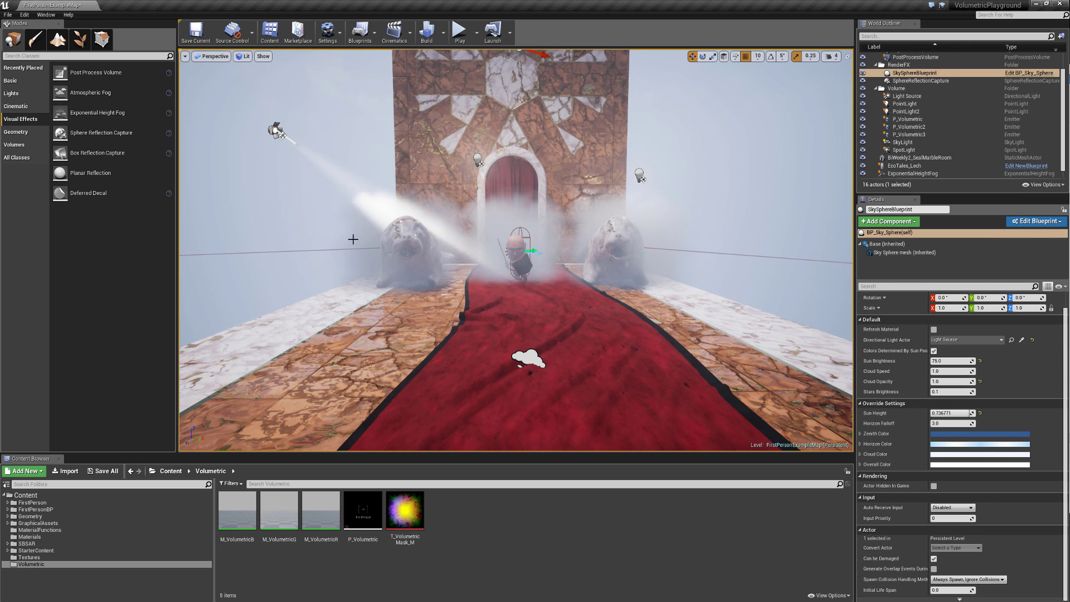
pyautogui.moveTo(445, 243)
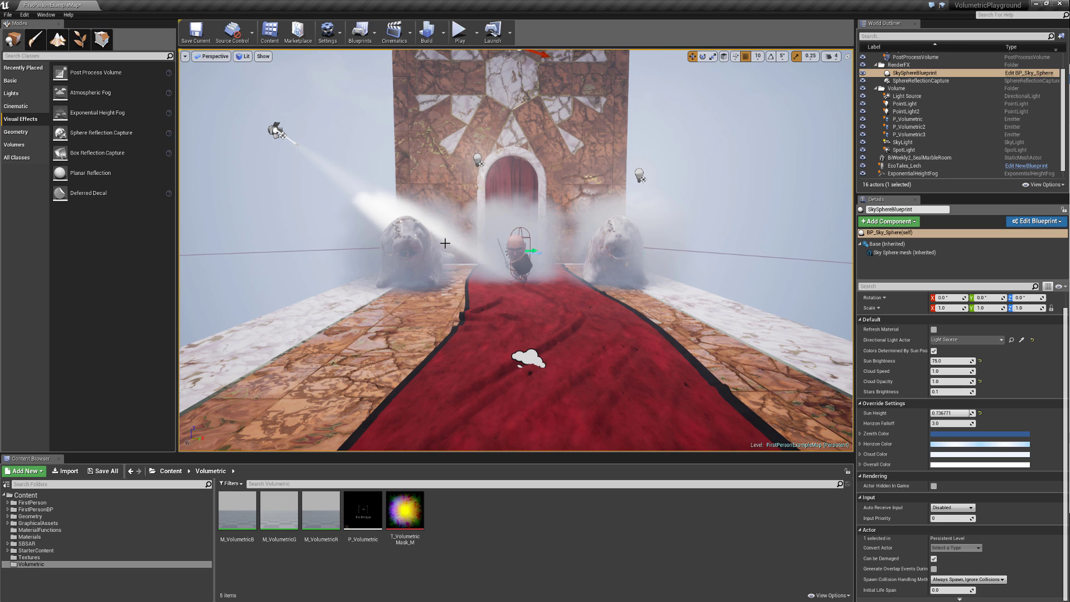
pyautogui.moveTo(476, 273)
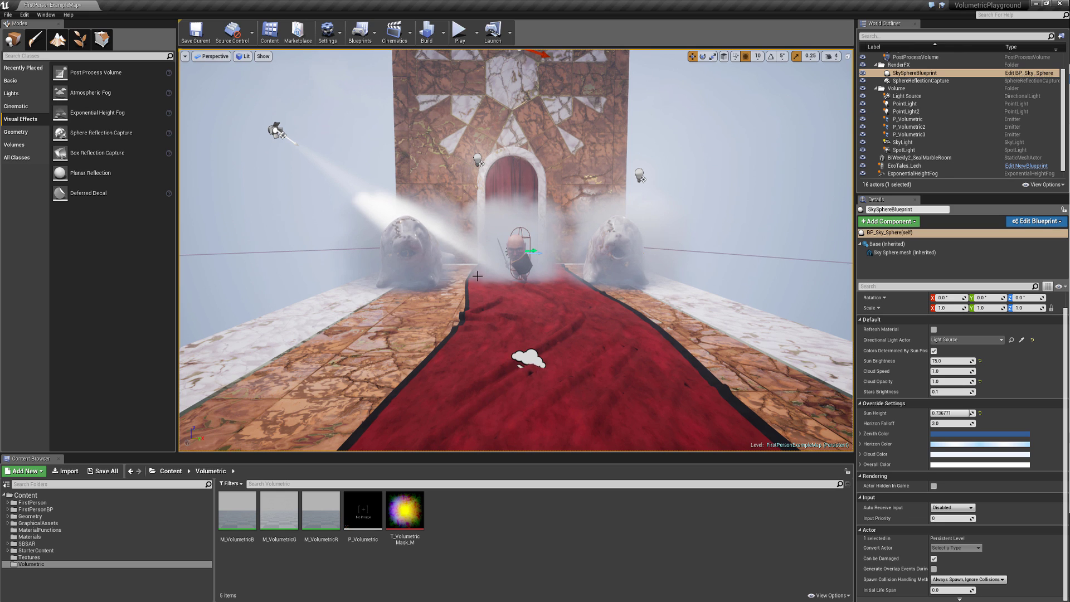
pyautogui.moveTo(525, 210)
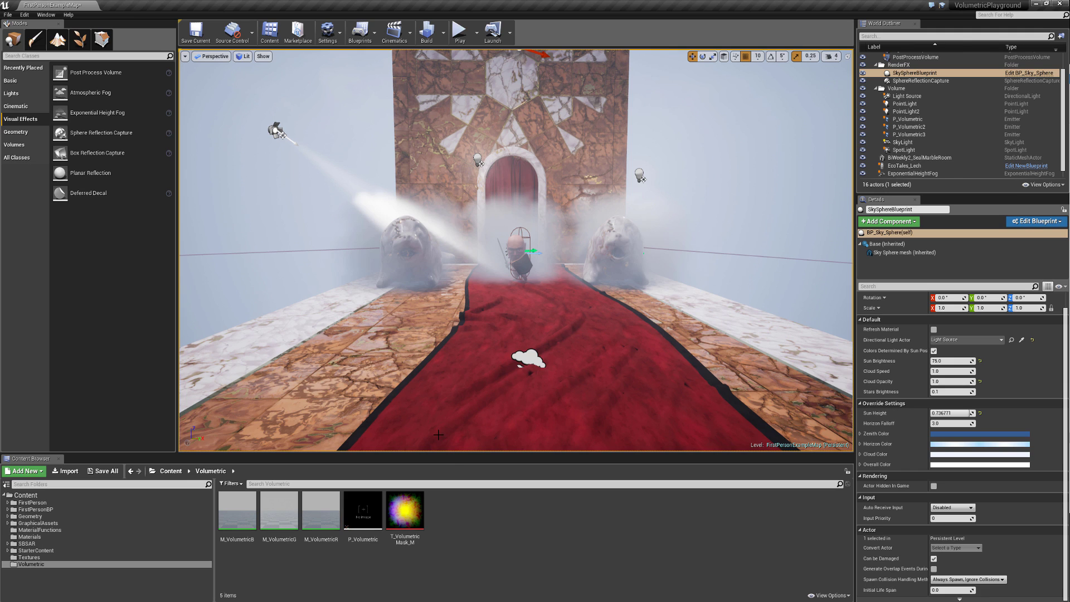
pyautogui.moveTo(455, 534)
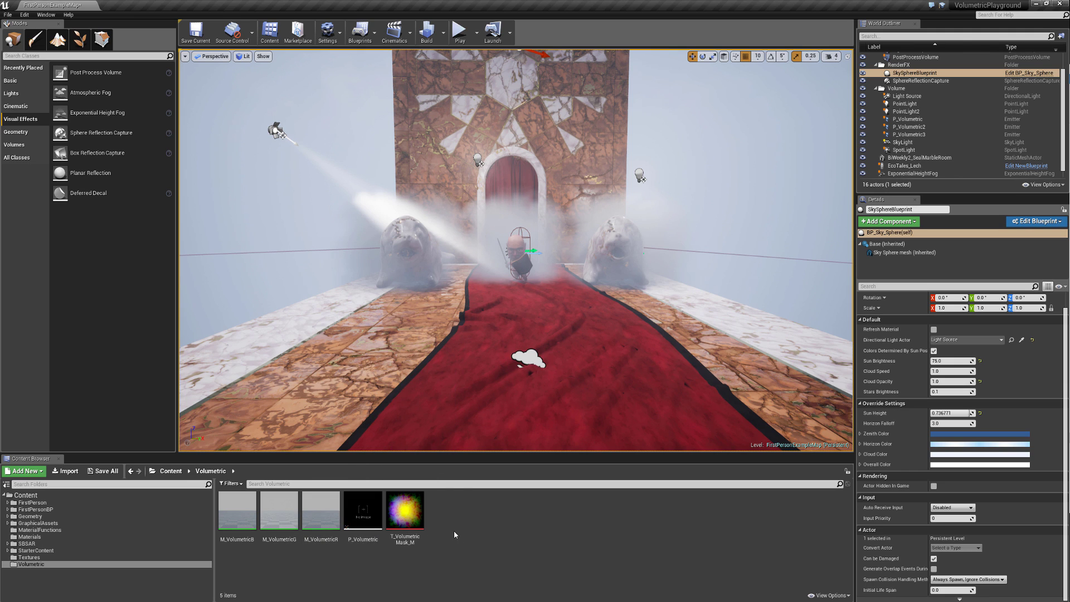
# - Create a NewParticleSystem asset in the Volumetric folder and load it in Cascade
pyautogui.click(23, 470)
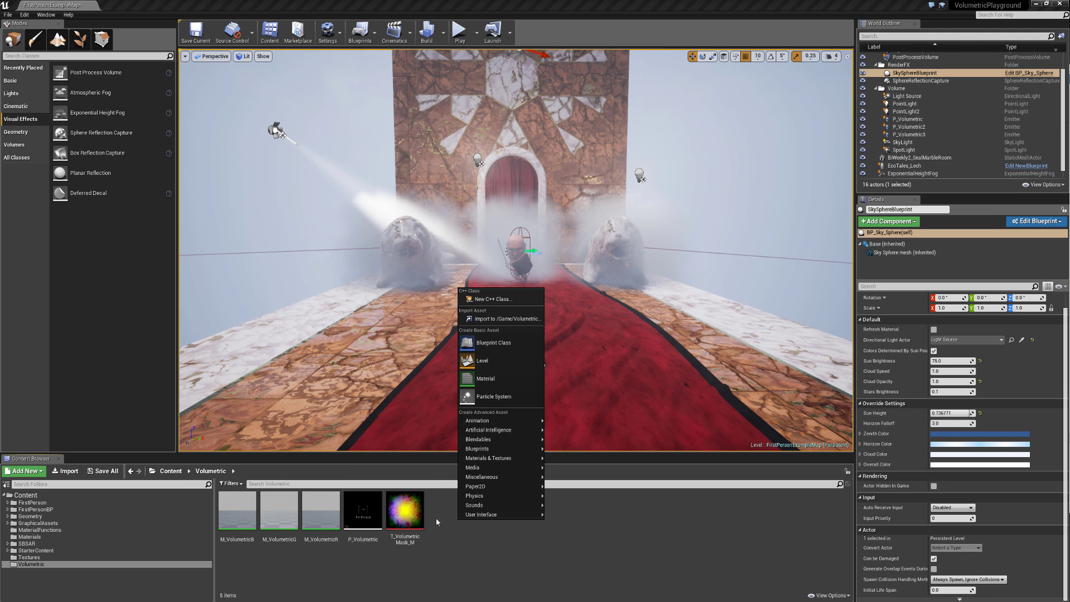
pyautogui.moveTo(491, 396)
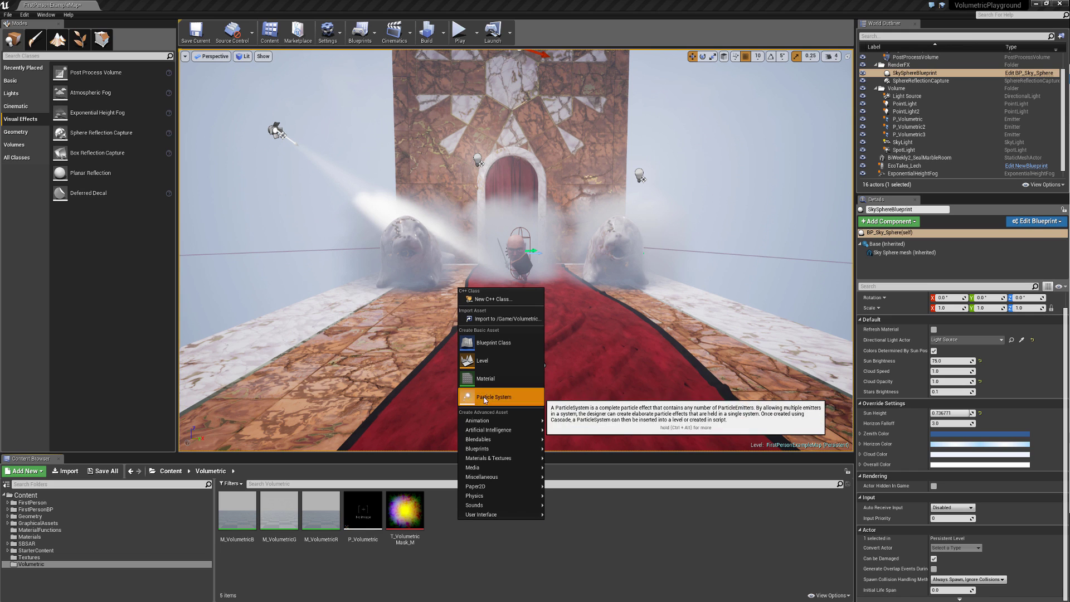
pyautogui.click(493, 397)
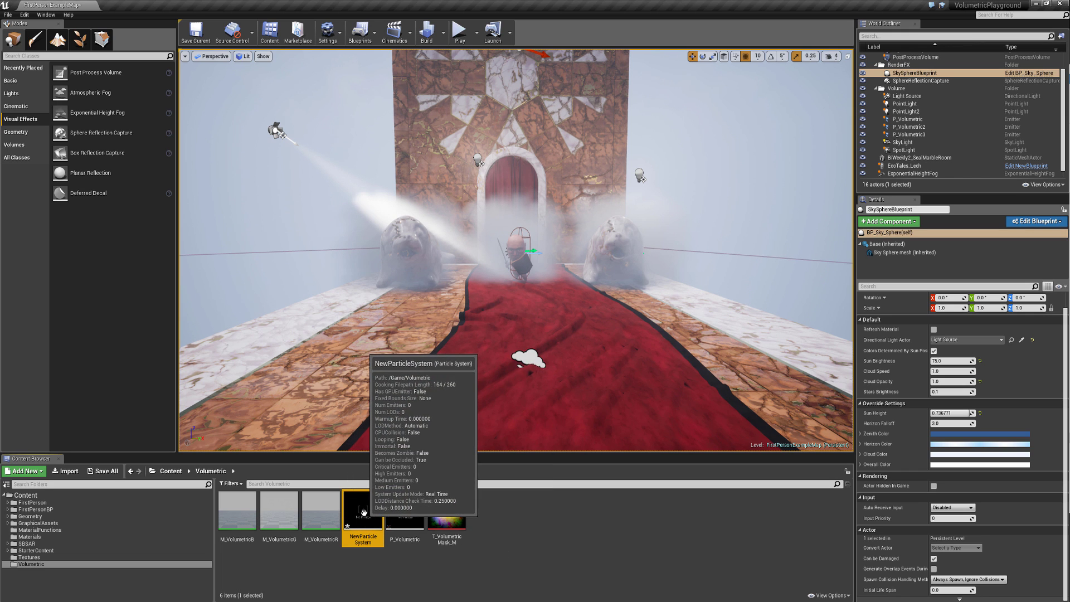
pyautogui.doubleClick(362, 511)
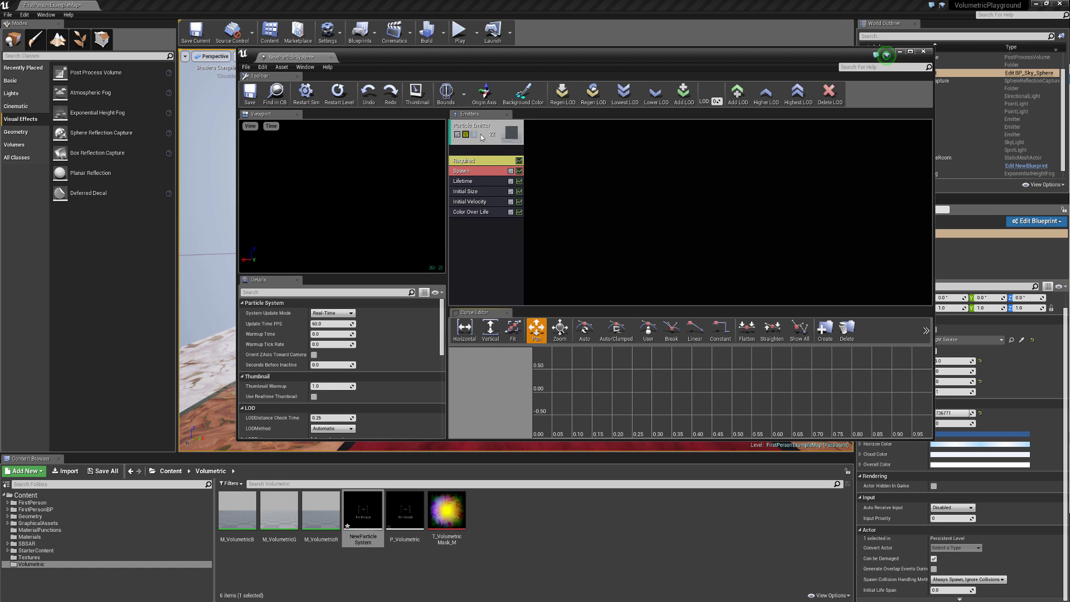
# - Switch Initial Size and Spawn Rate to constant distributions and pick the M_VolumetricR material
pyautogui.click(470, 202)
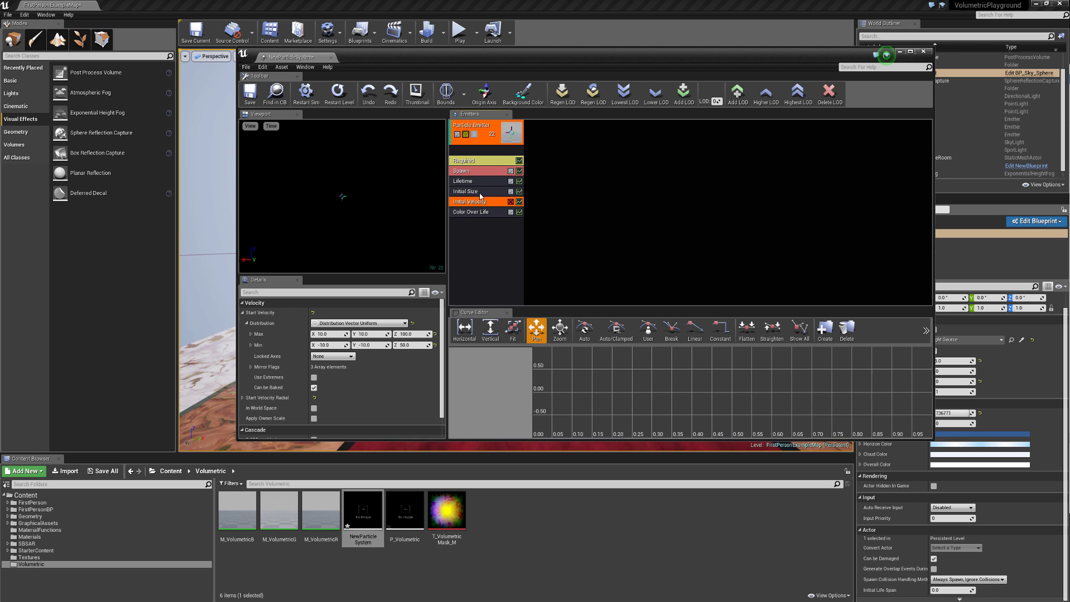
pyautogui.click(466, 191)
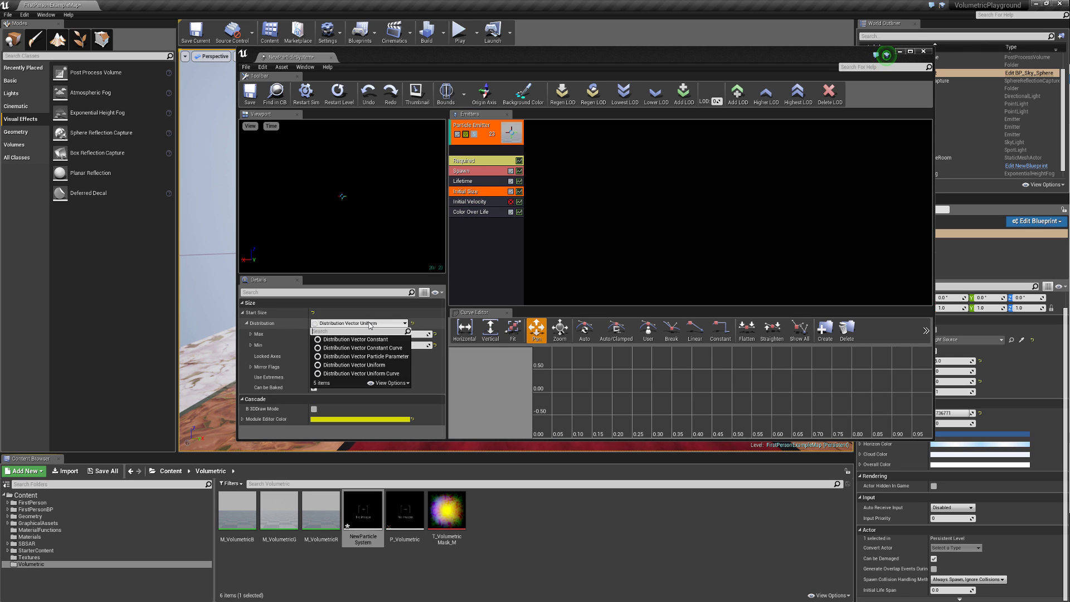
pyautogui.click(355, 339)
pyautogui.write('500')
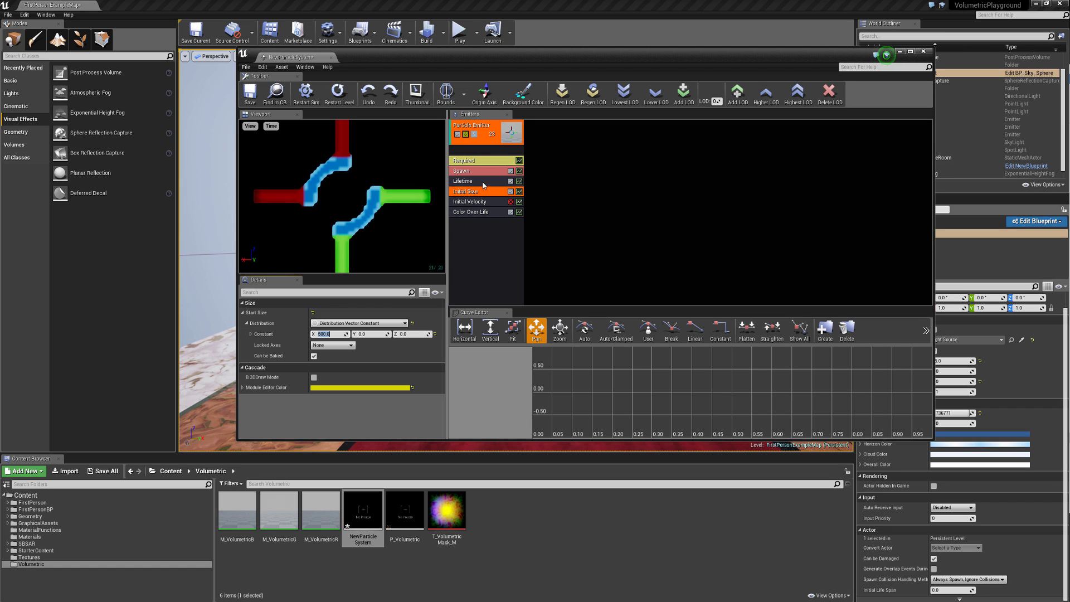
pyautogui.click(470, 171)
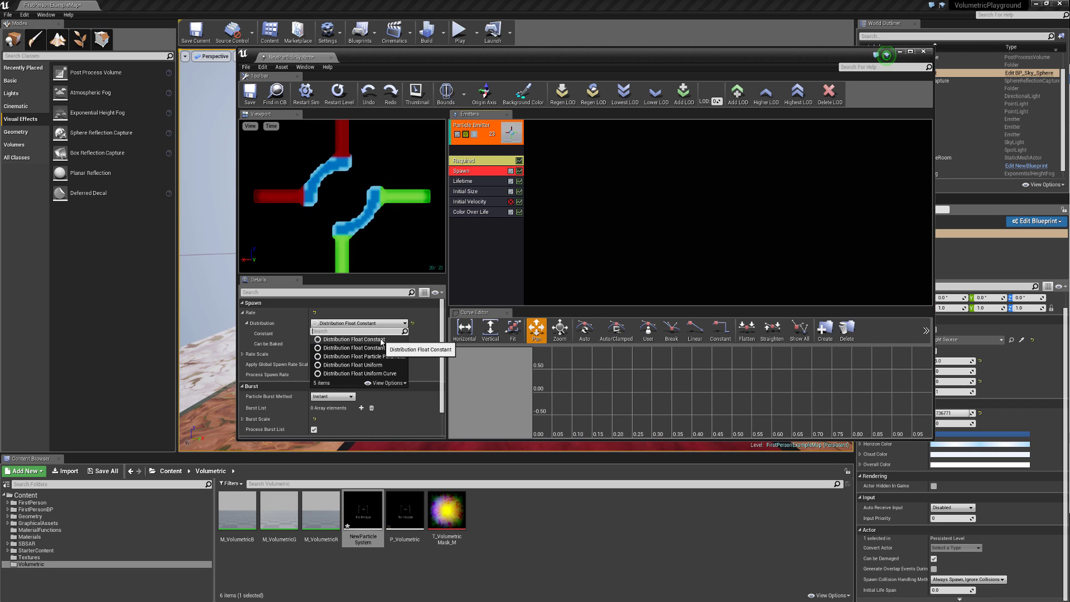
pyautogui.click(354, 339)
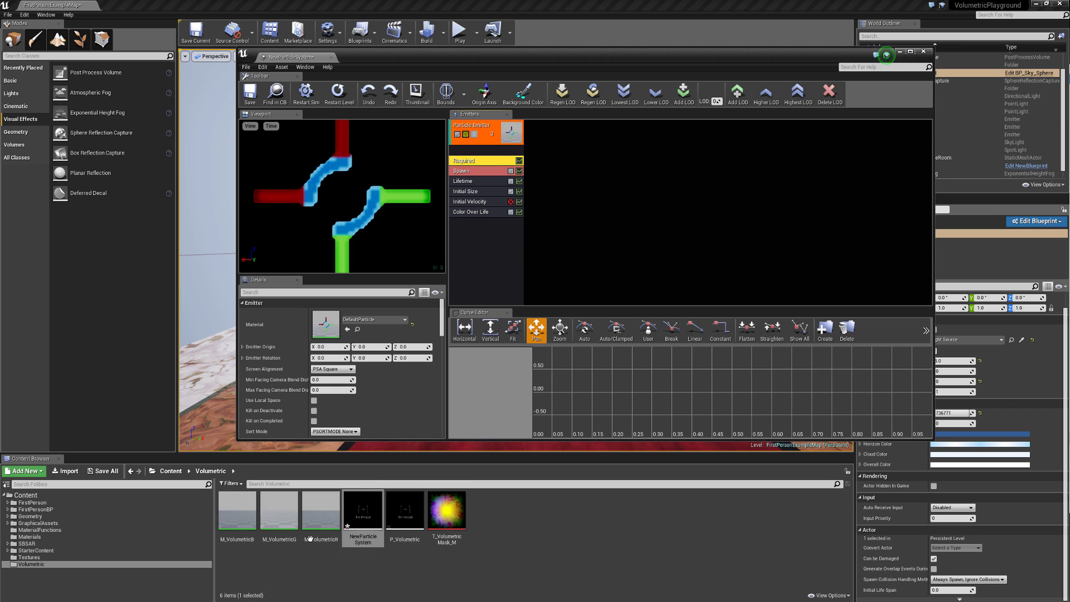
pyautogui.click(321, 508)
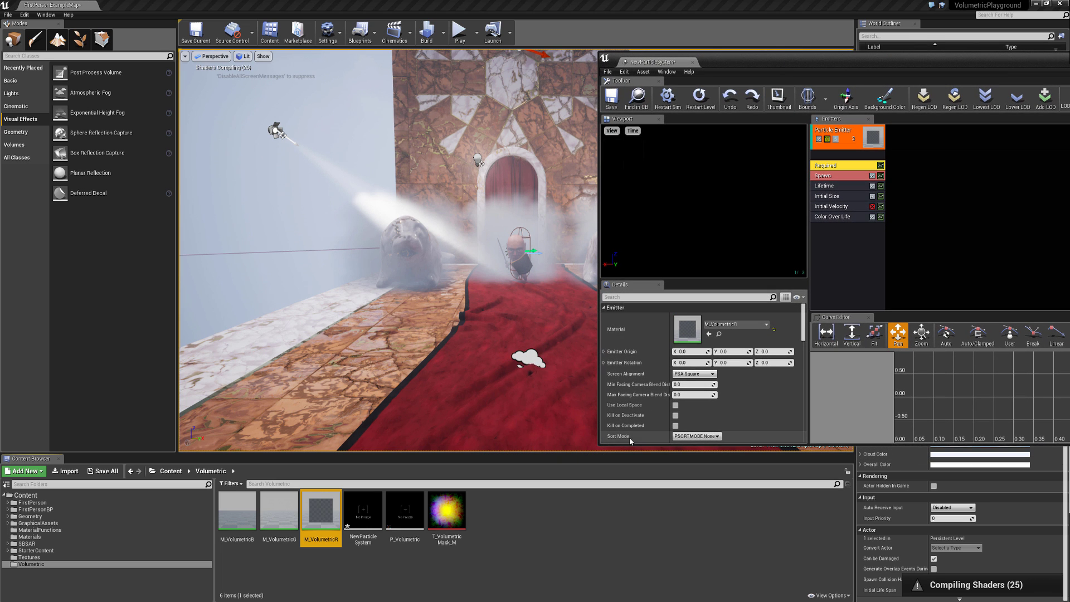
# - Assign M_VolumetricR to the emitter and place NewParticleSystem in the hall
pyautogui.click(362, 510)
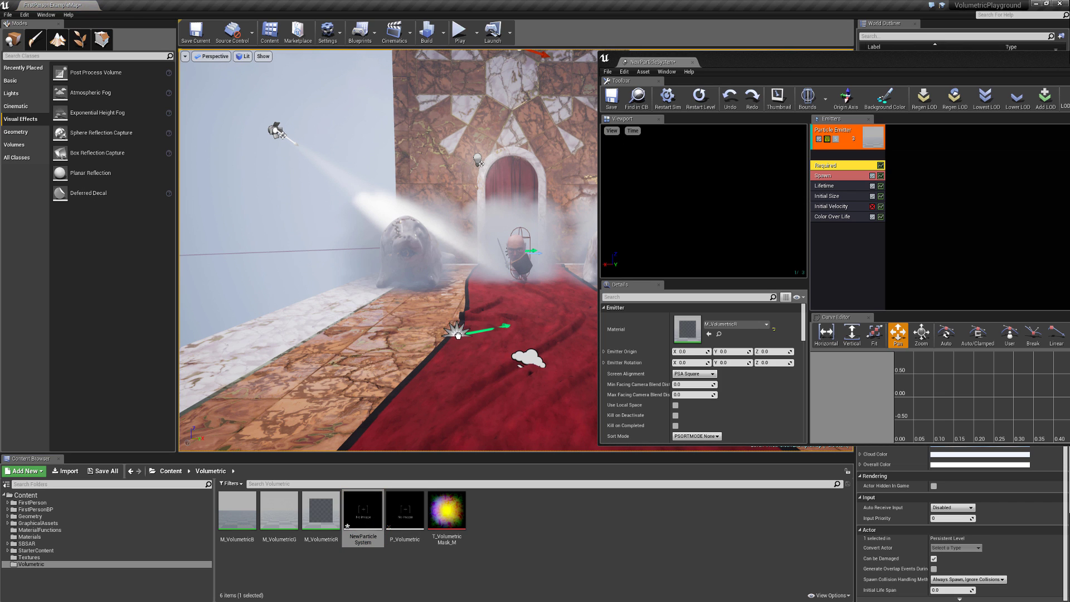
pyautogui.click(460, 335)
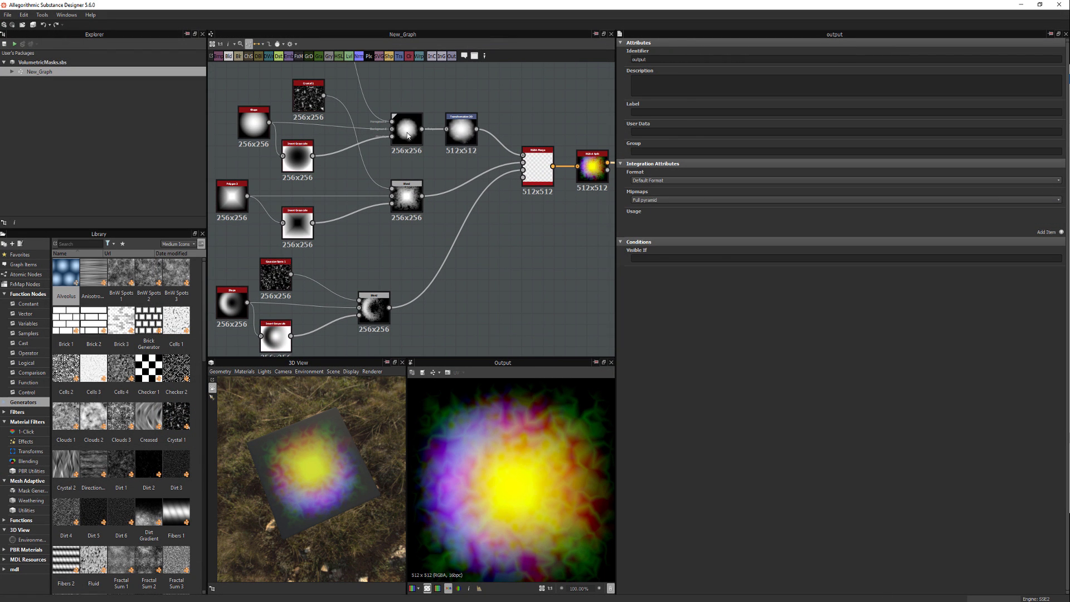
pyautogui.click(441, 156)
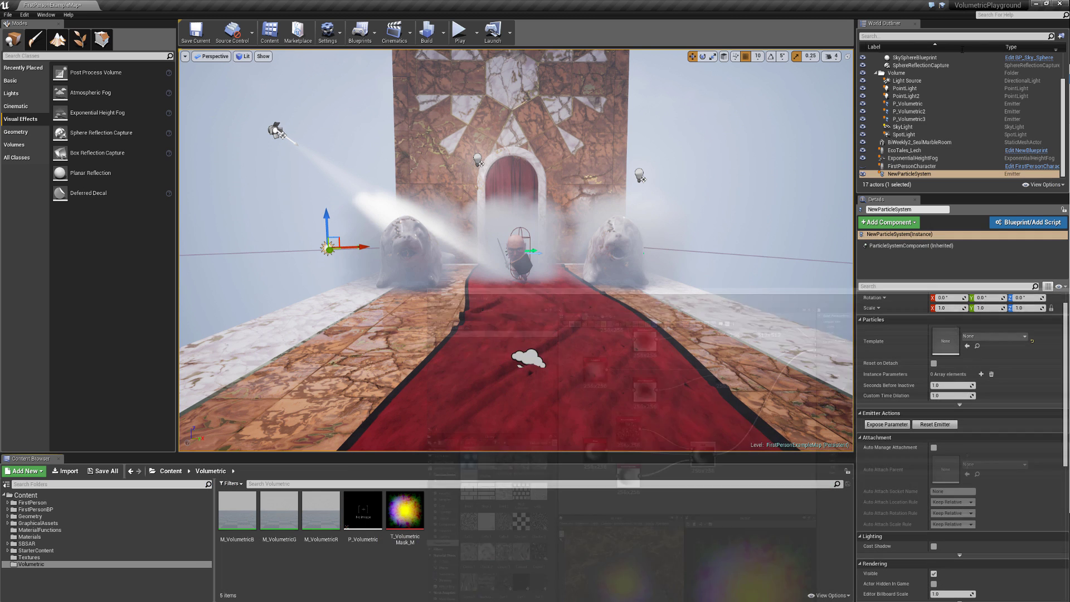
# - Inspect M_VolumetricR's Scattering parameter, then select the exponential height fog actor
pyautogui.doubleClick(320, 511)
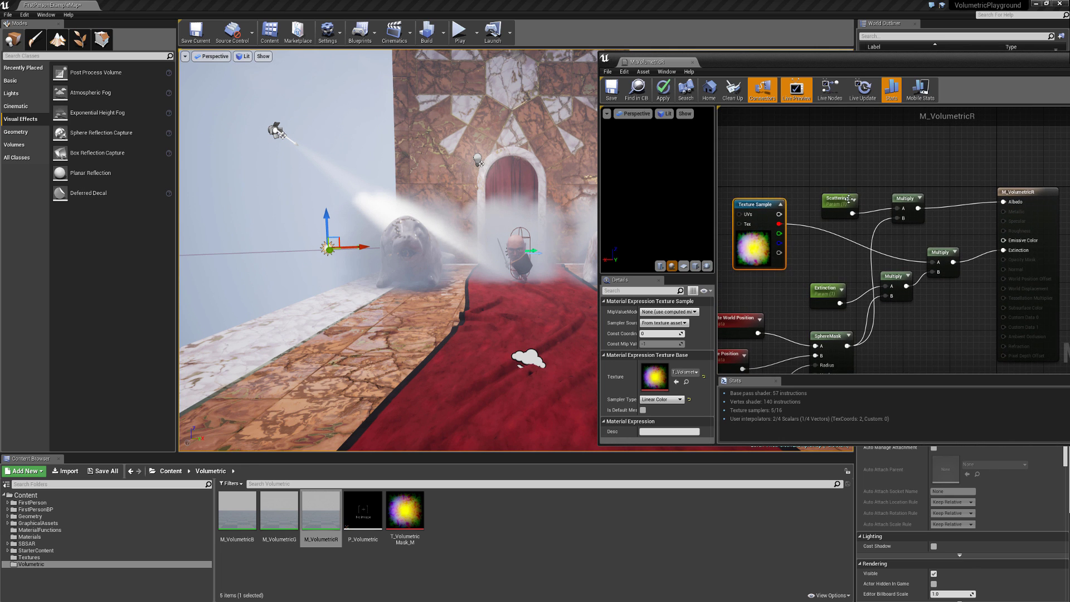
pyautogui.click(838, 205)
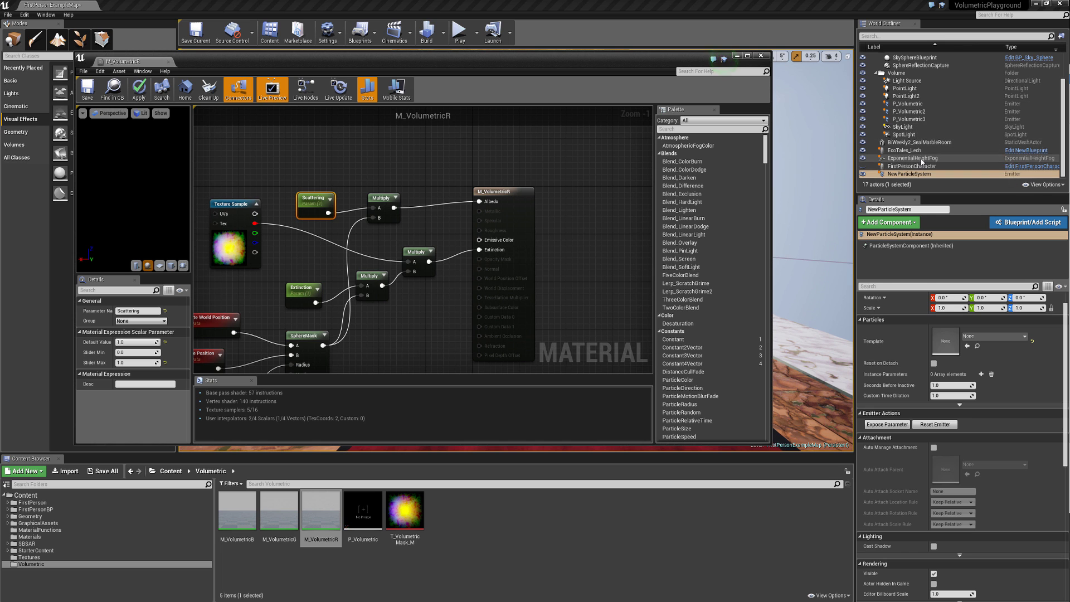
pyautogui.click(912, 157)
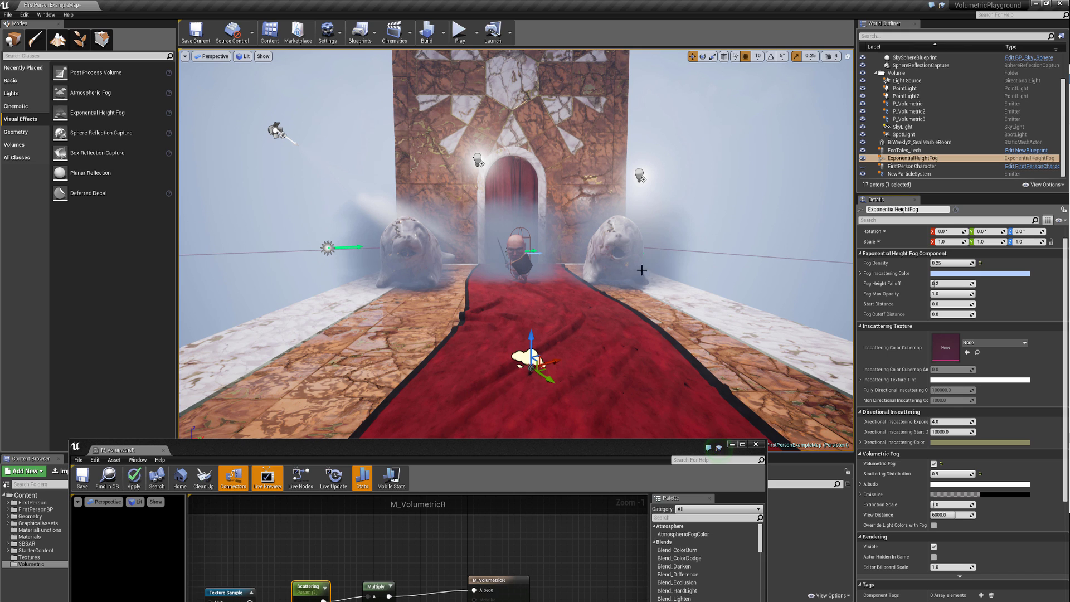
pyautogui.moveTo(642, 173)
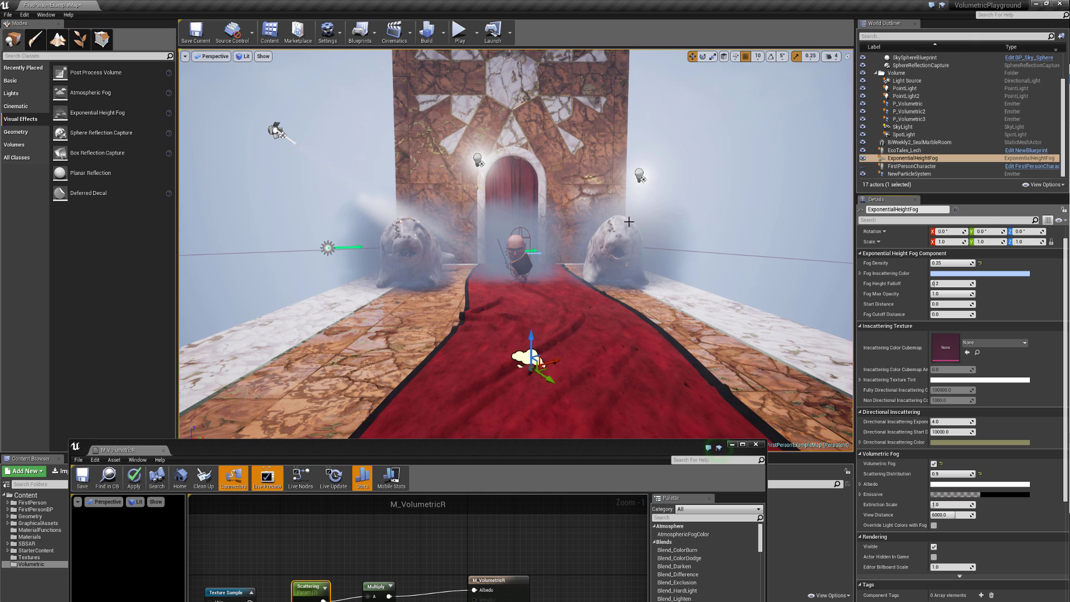
# - Rotate the spotlight to re-aim its fog shaft, then review the height fog's volumetric settings
pyautogui.click(902, 135)
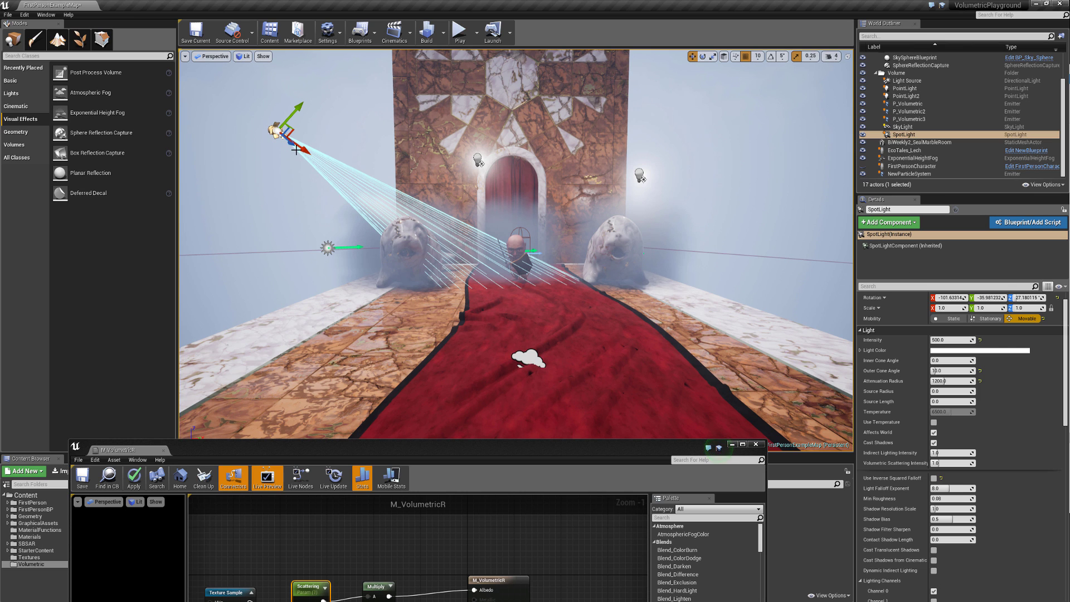
pyautogui.moveTo(286, 136); pyautogui.dragTo(274, 110)
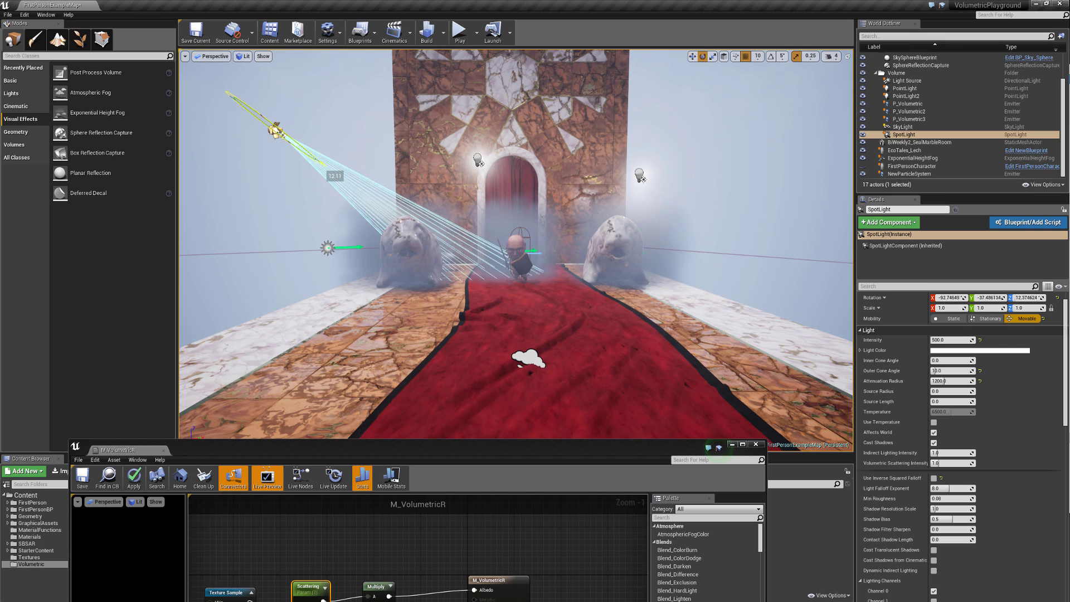
pyautogui.click(905, 58)
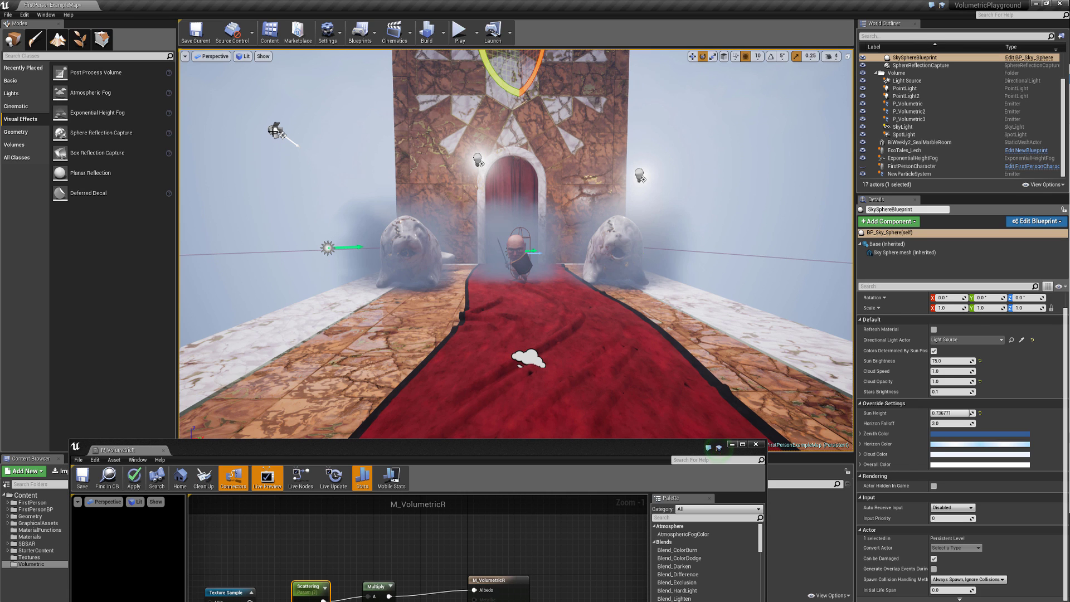
pyautogui.click(902, 135)
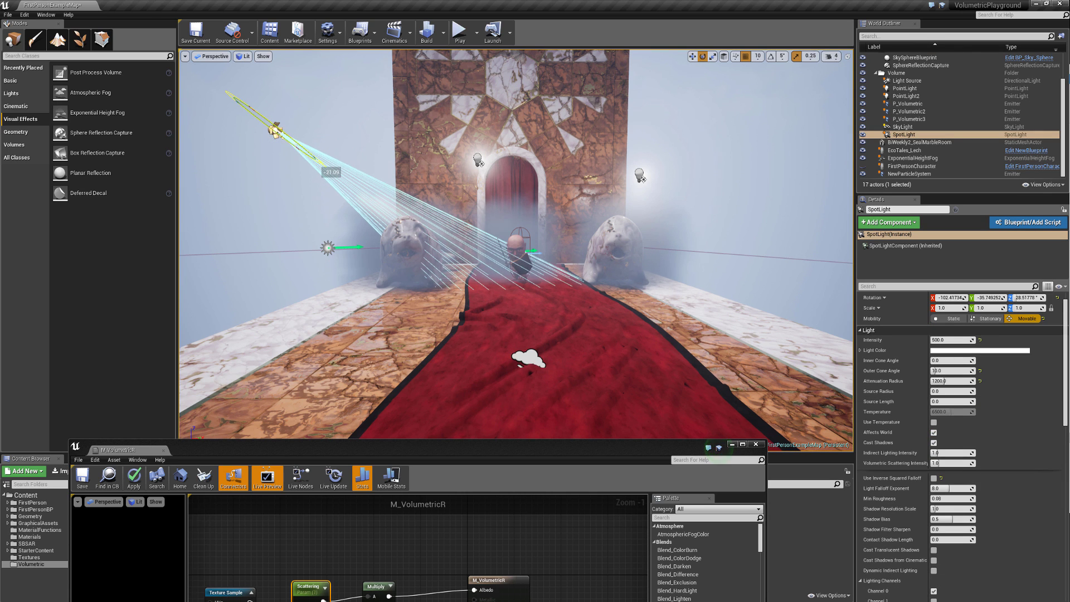
pyautogui.click(902, 57)
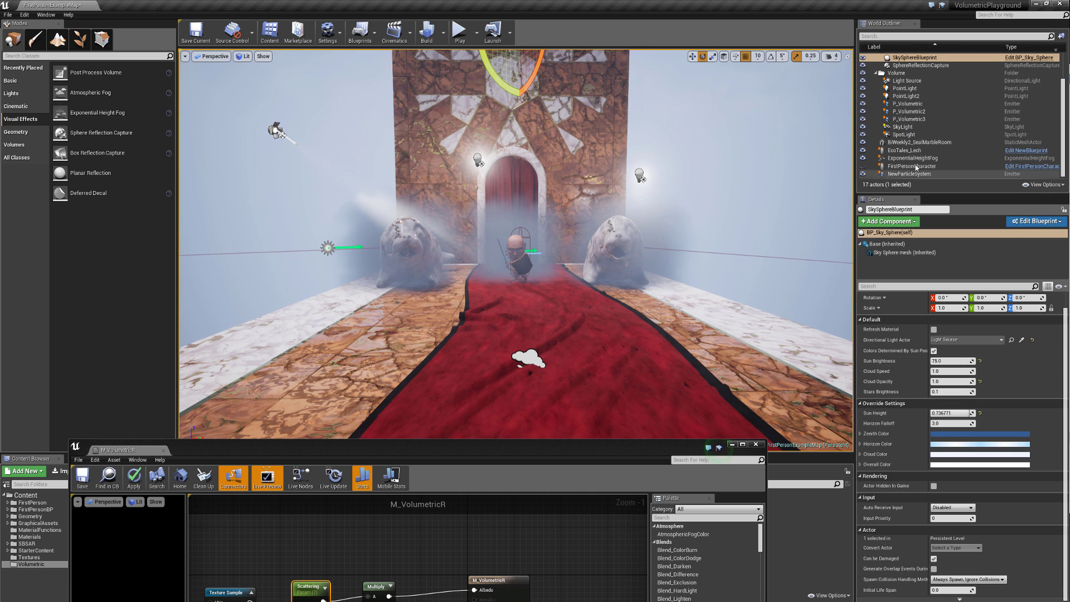
pyautogui.click(913, 157)
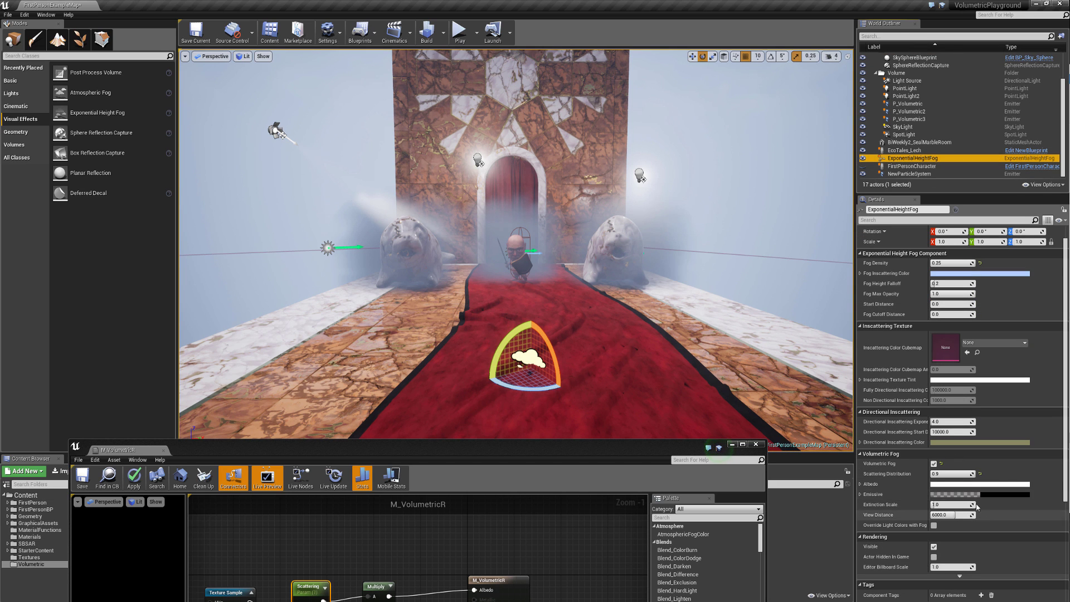
pyautogui.click(952, 473)
pyautogui.write('0.2')
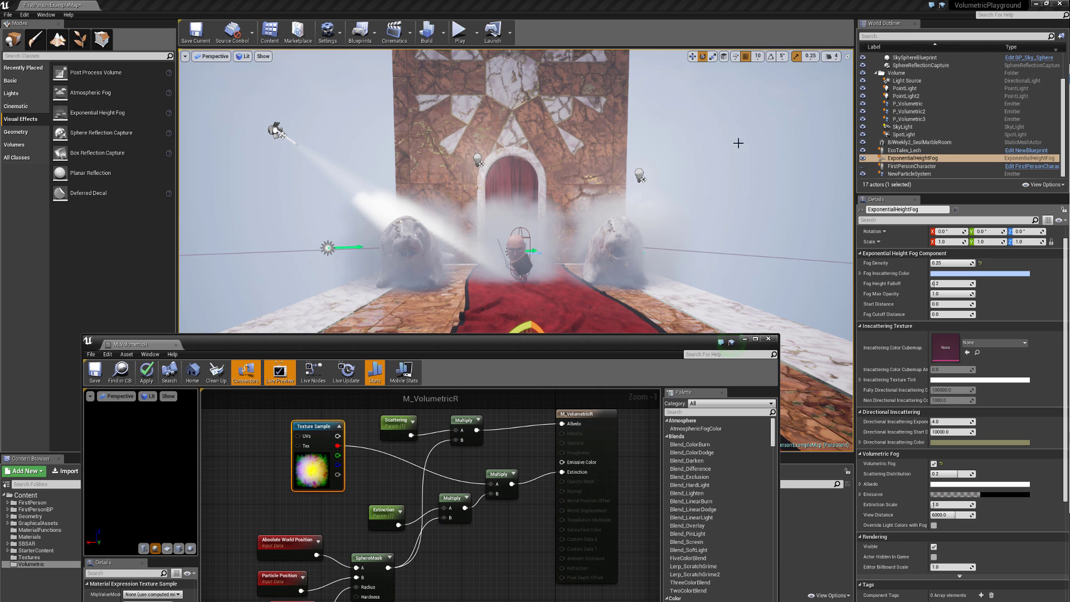
pyautogui.moveTo(627, 177)
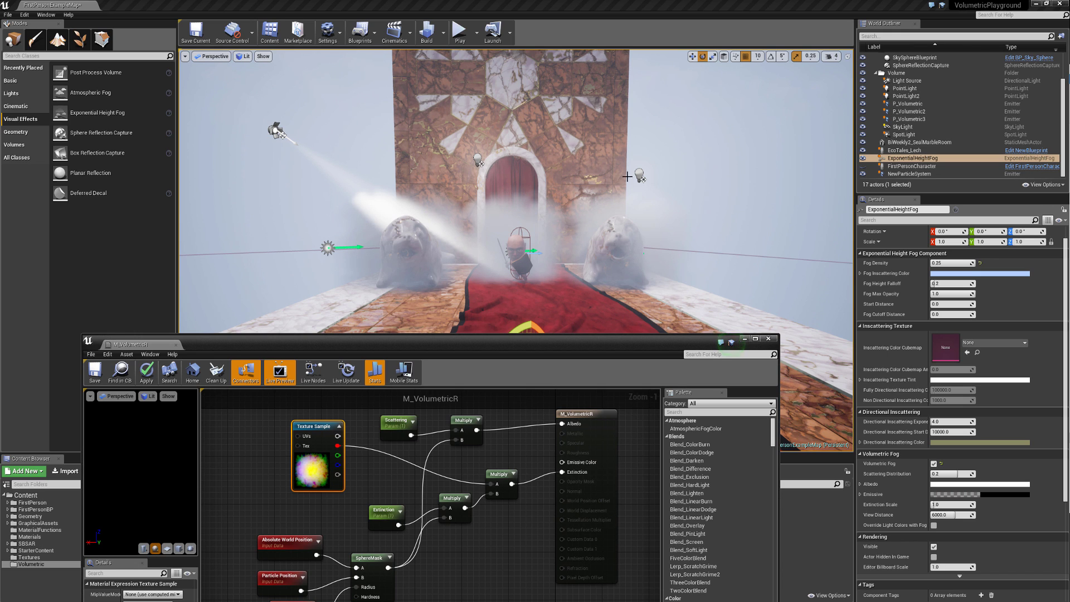
pyautogui.moveTo(585, 212)
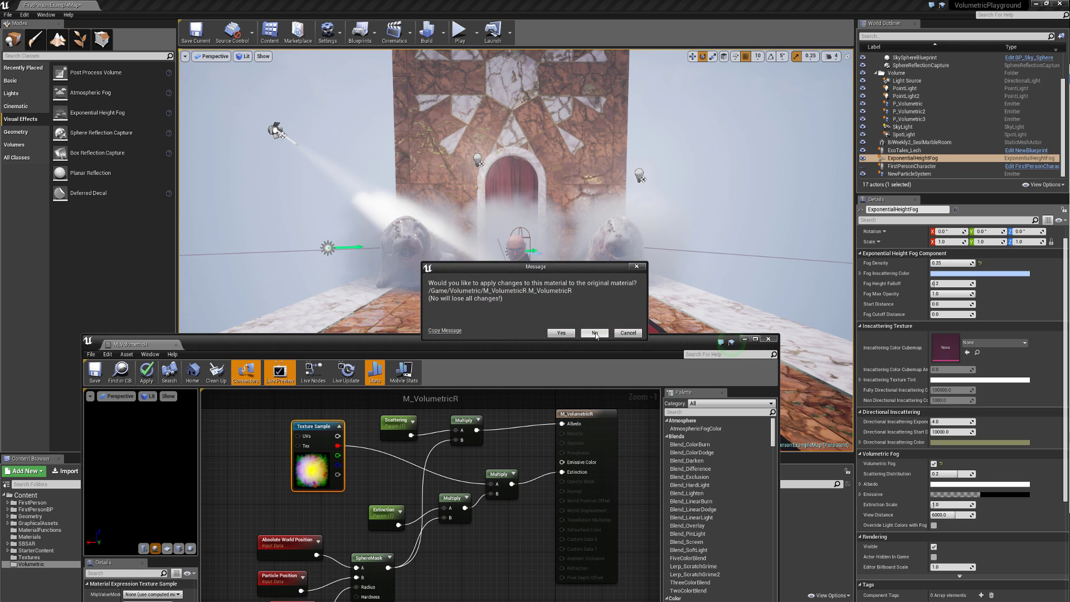
# - Assign the M_Volumetric material to the P_Volumetric emitter's Material slot and leave Cascade
pyautogui.click(595, 333)
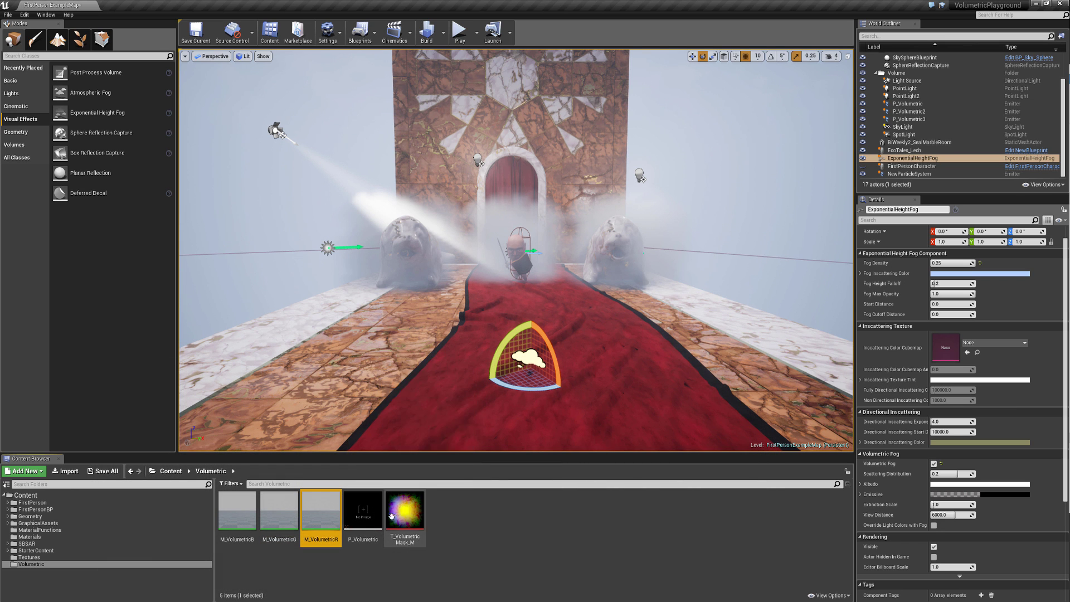
pyautogui.doubleClick(362, 509)
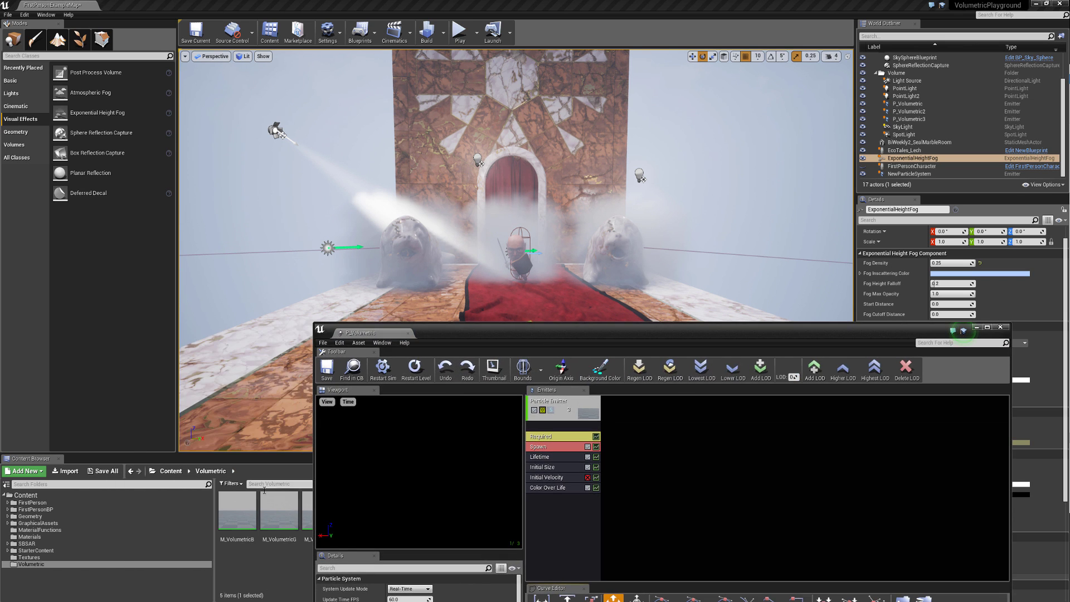
pyautogui.click(562, 402)
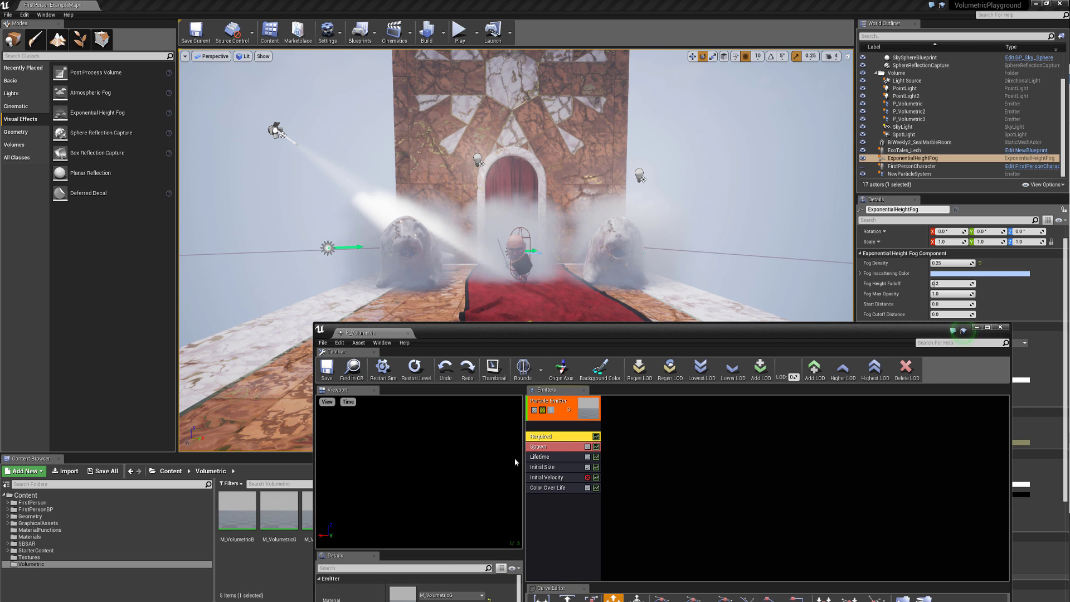
pyautogui.click(236, 512)
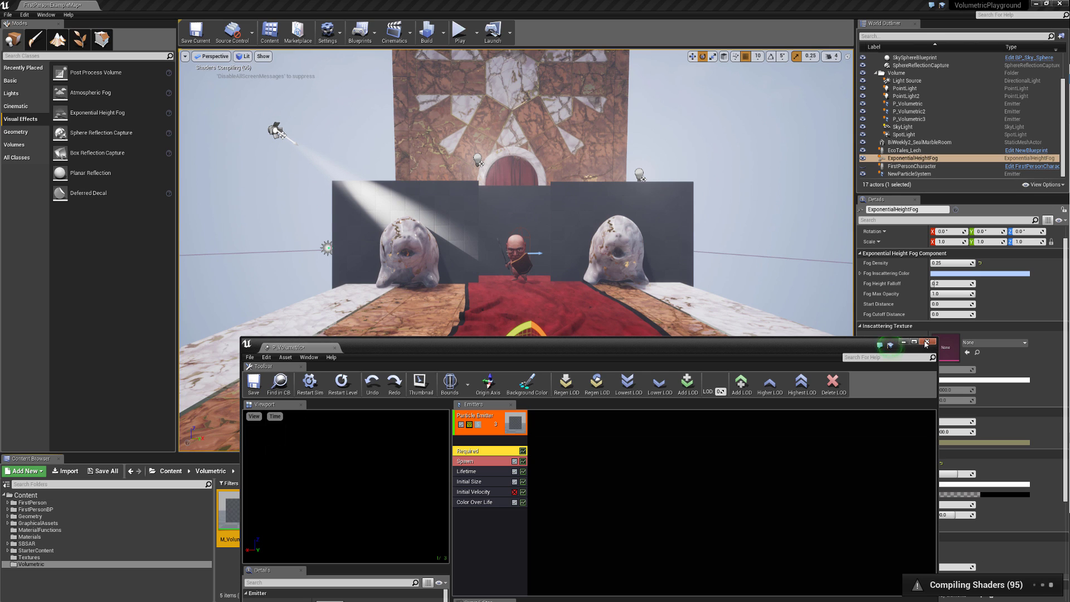
pyautogui.click(927, 342)
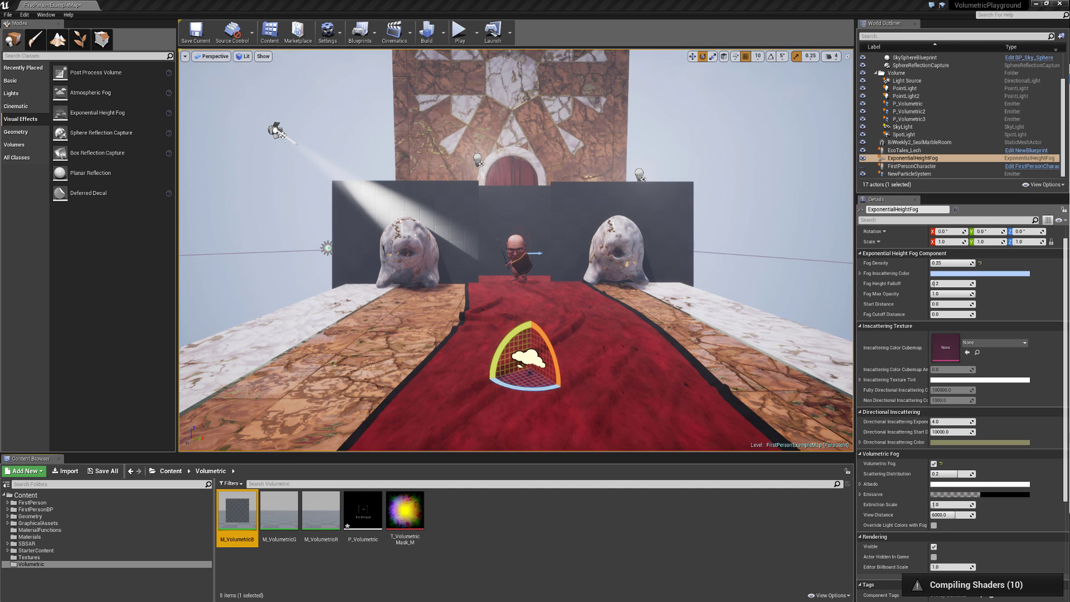
pyautogui.moveTo(916, 474)
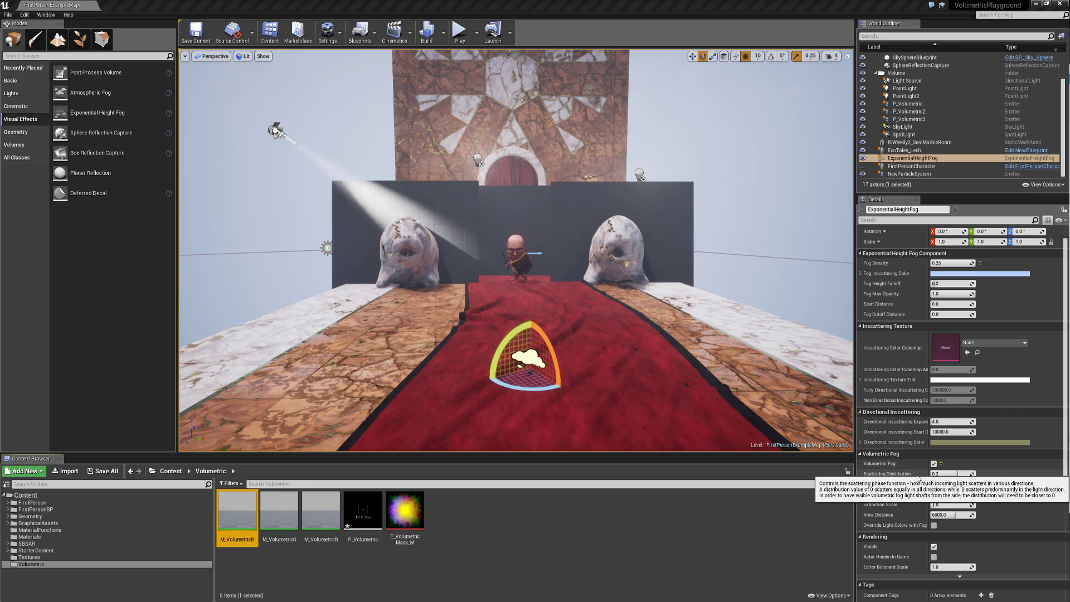
pyautogui.moveTo(712, 546)
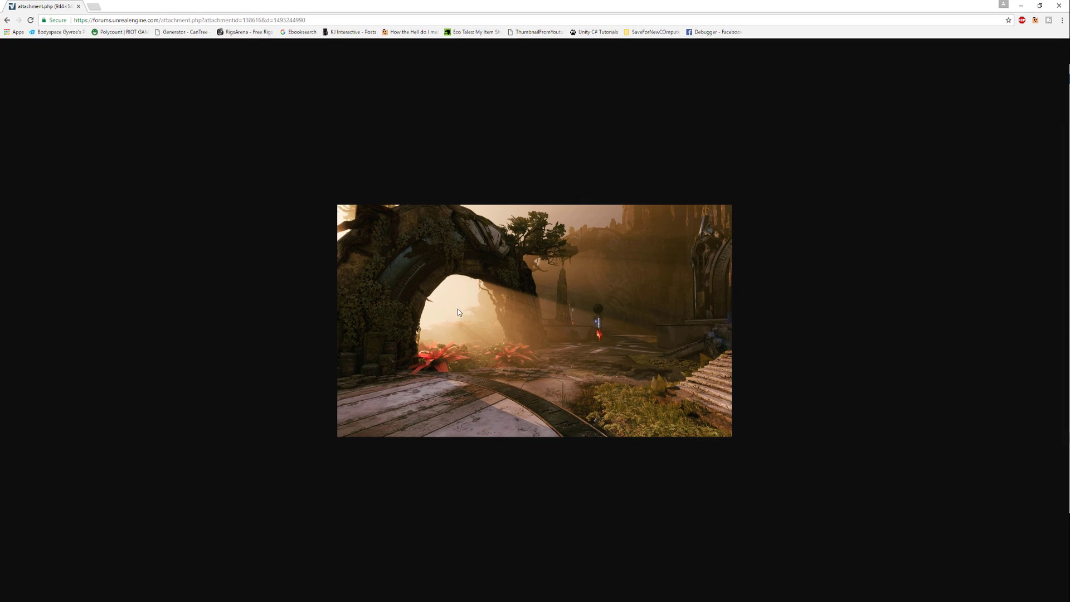
pyautogui.moveTo(570, 311)
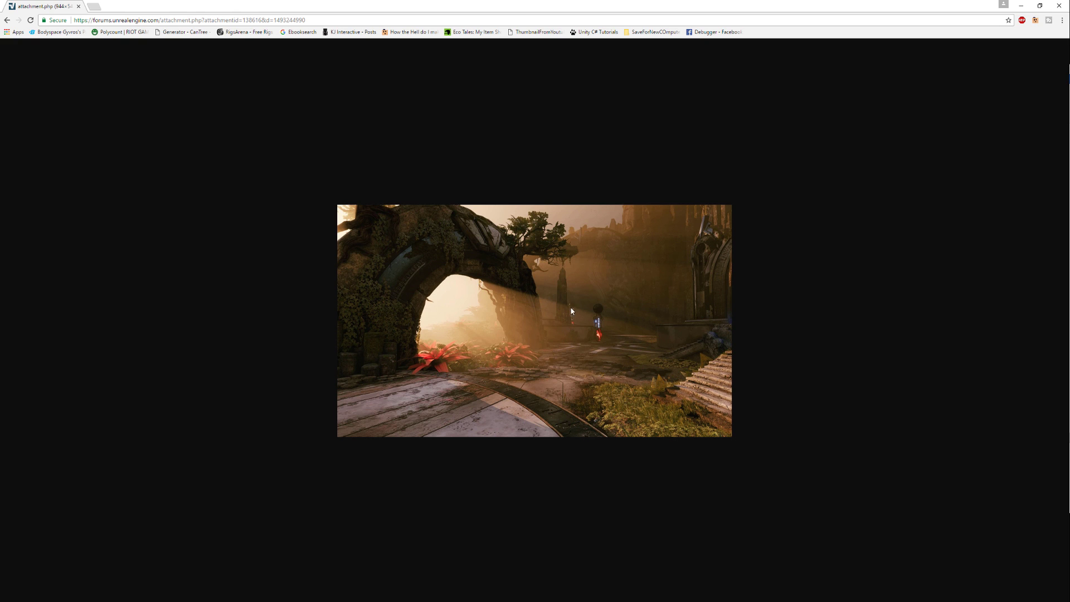
pyautogui.moveTo(414, 269)
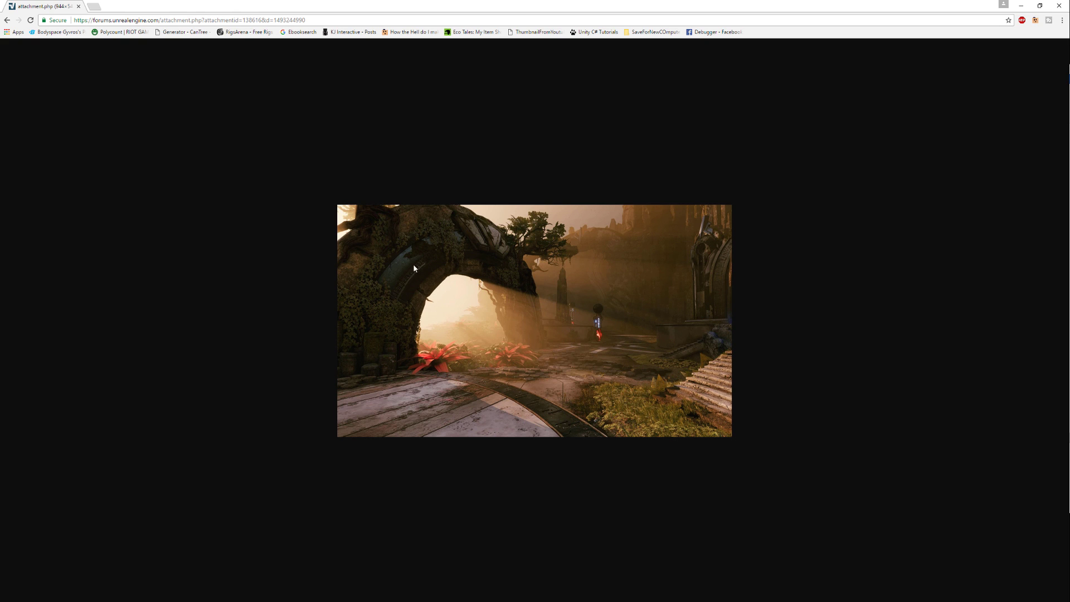
pyautogui.moveTo(659, 302)
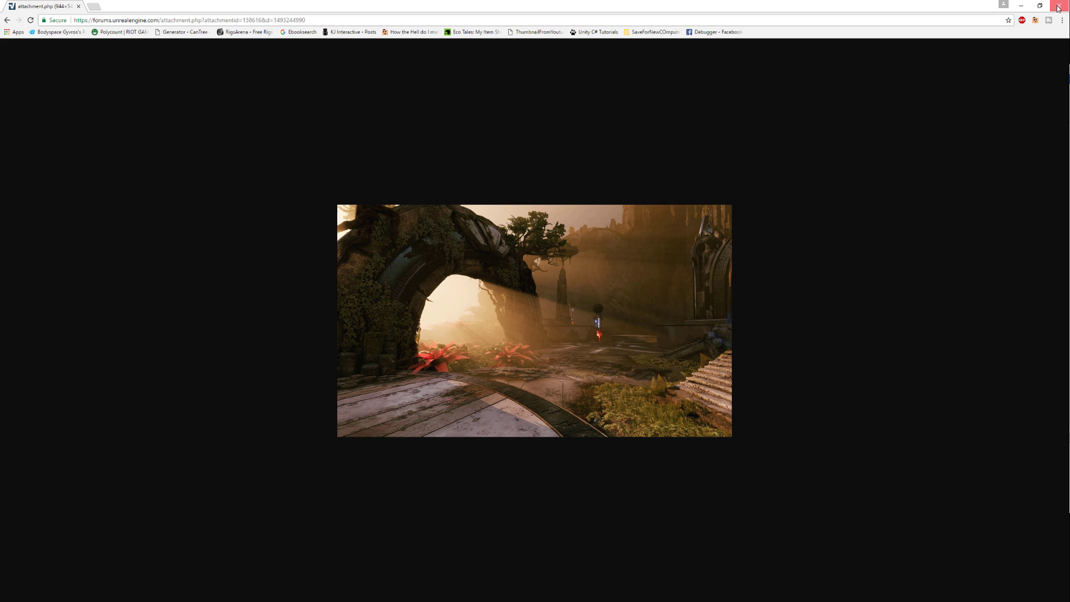
# - Close the Chrome window showing the light-shaft reference screenshot
pyautogui.click(1054, 5)
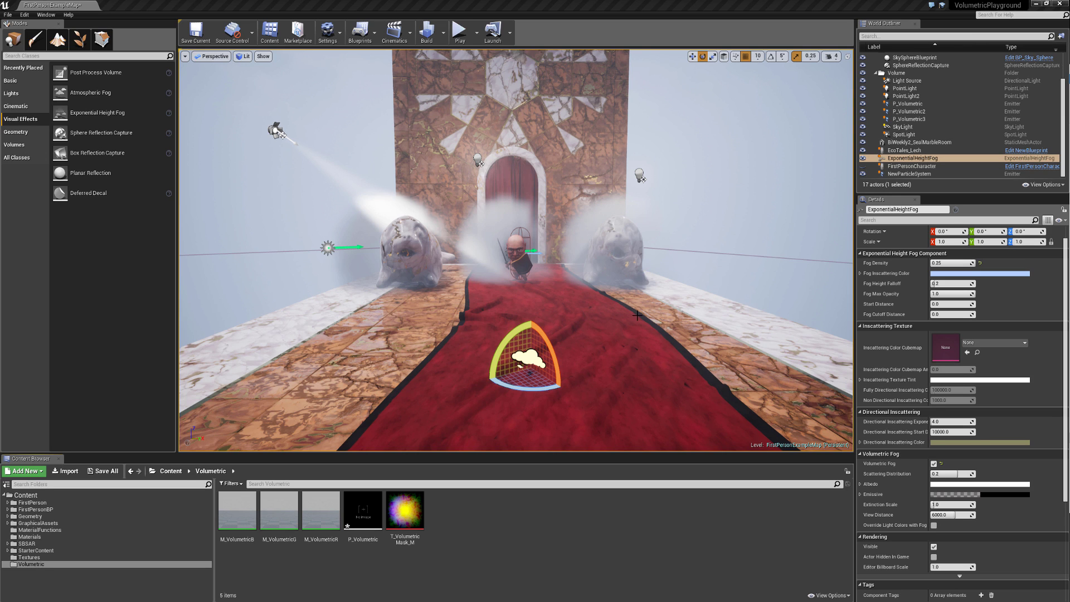
# - Capture a GPU profile and expand Scene to break down the VolumetricFog pass cost
pyautogui.click(922, 141)
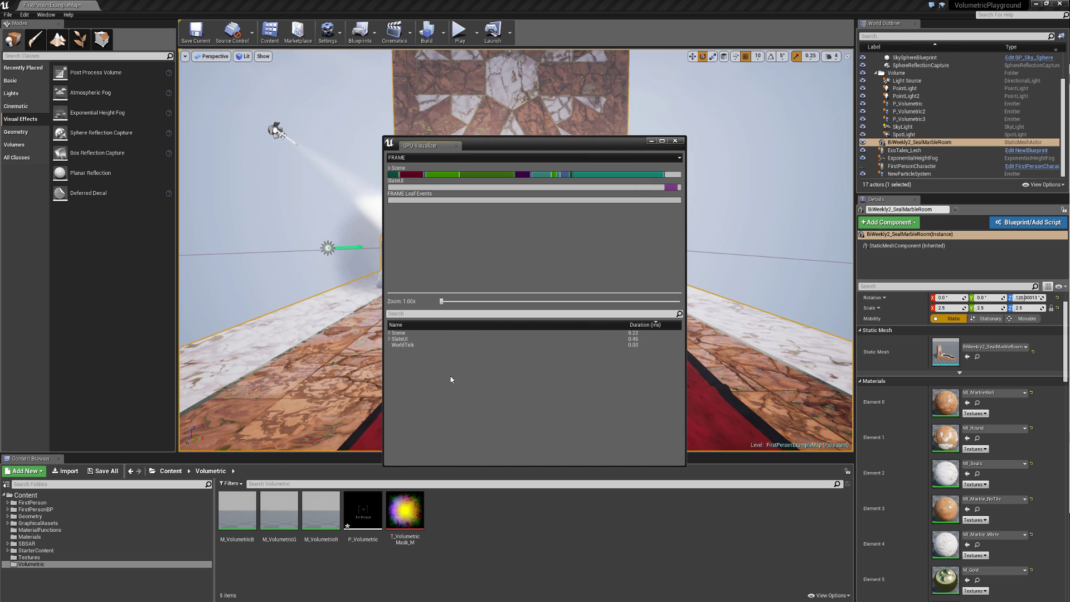
pyautogui.click(397, 333)
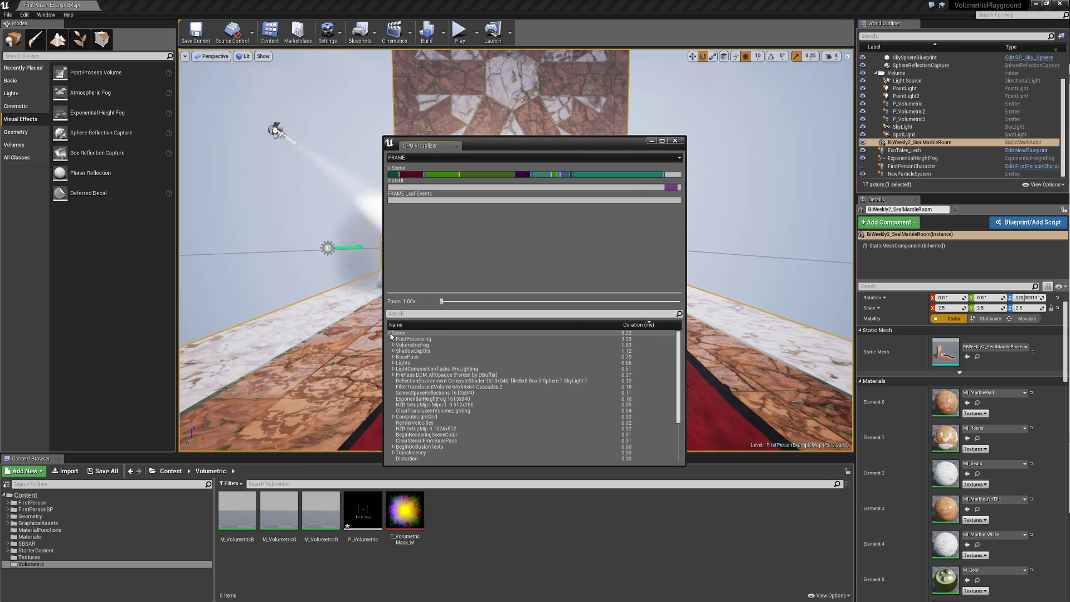
pyautogui.click(415, 345)
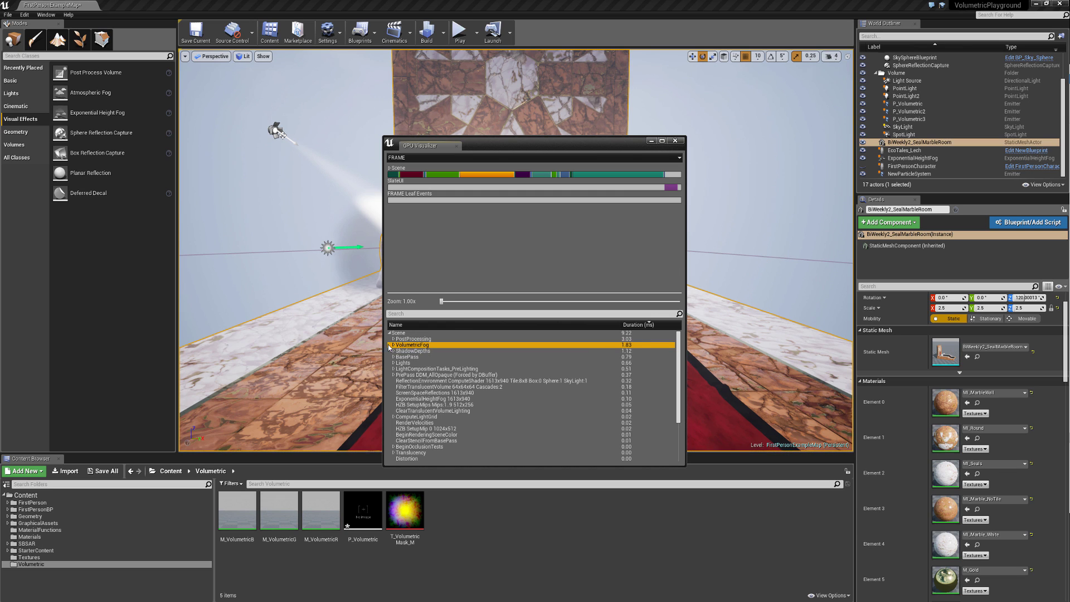
pyautogui.click(393, 344)
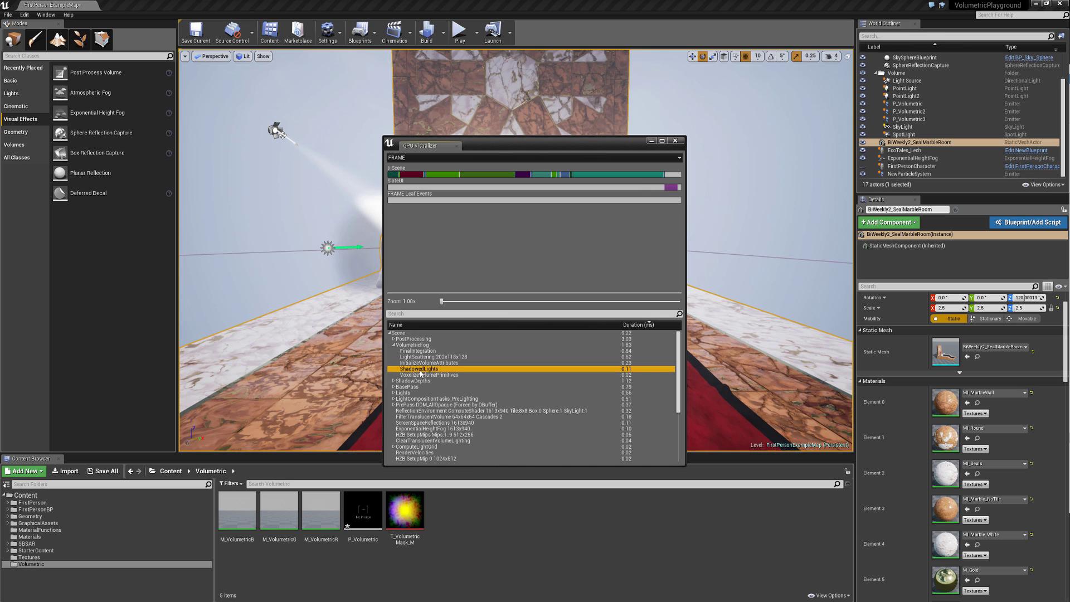
pyautogui.moveTo(628, 374)
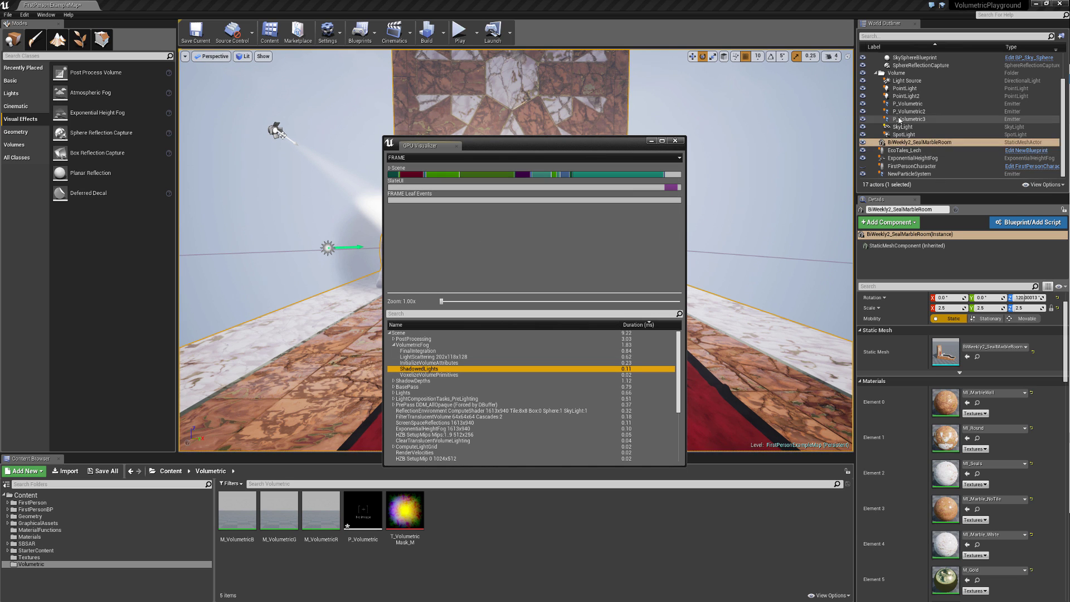
# - Take a second capture with the volumetric emitters selected, compare with the first, and dismiss GPU Visualizer
pyautogui.click(911, 104)
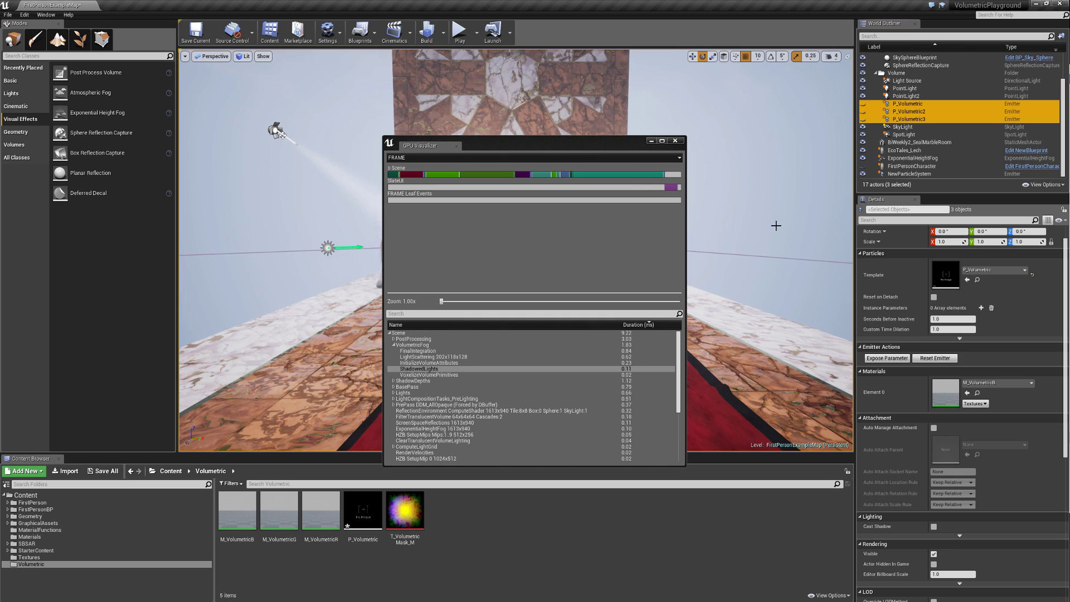
pyautogui.click(492, 145)
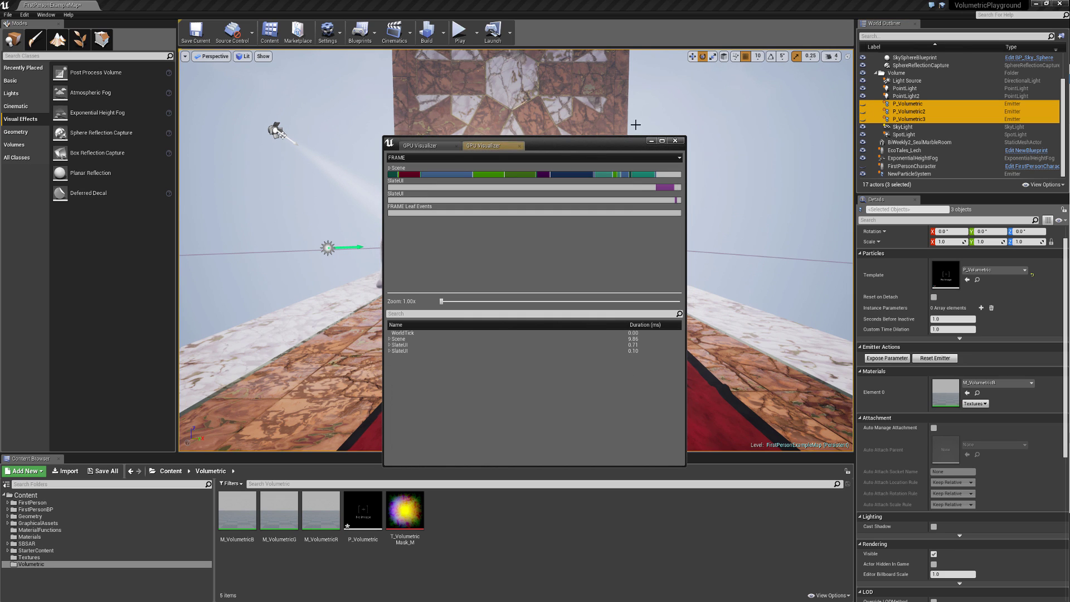
pyautogui.click(391, 339)
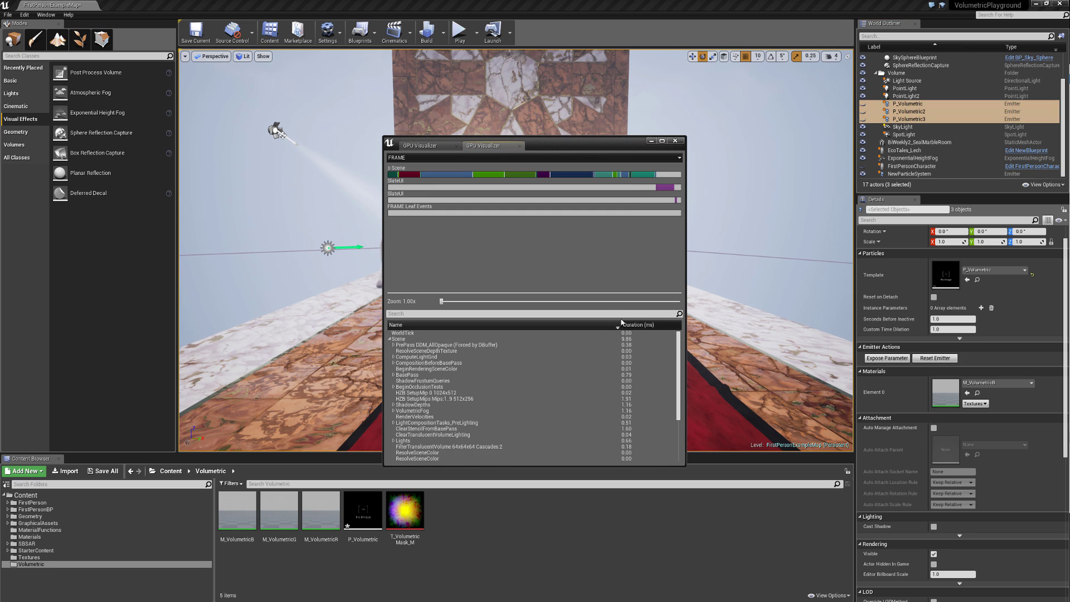
pyautogui.click(635, 324)
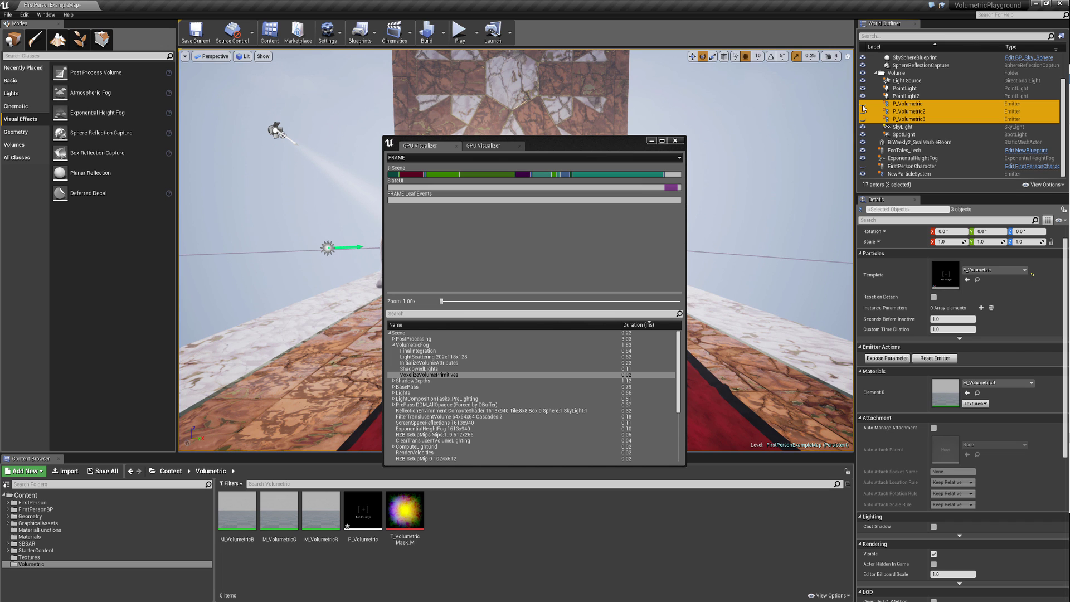
pyautogui.click(676, 141)
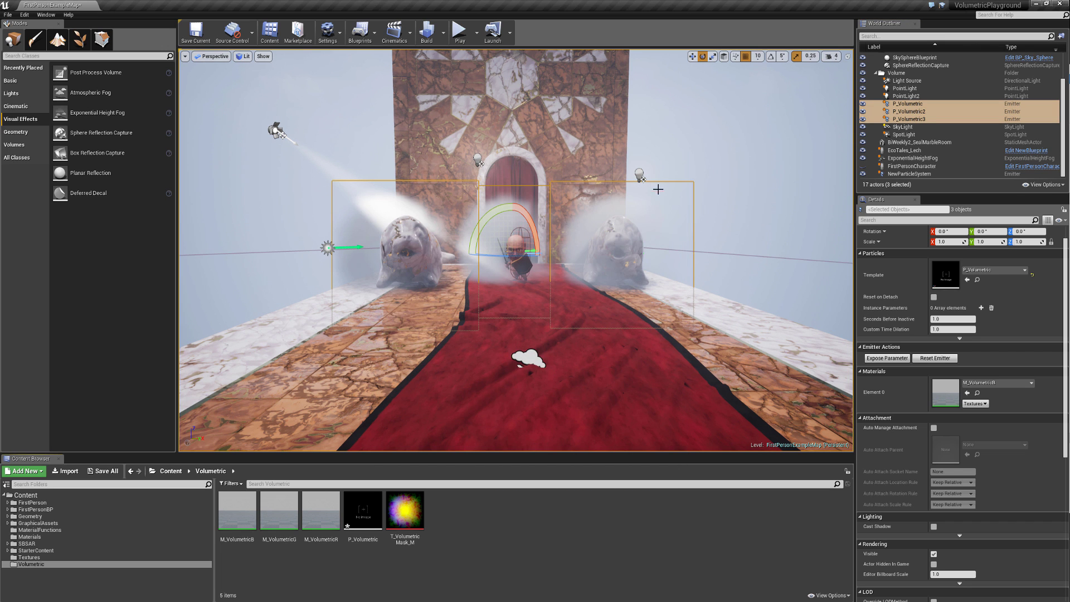
# - Start a Play session in the hall map
pyautogui.click(461, 31)
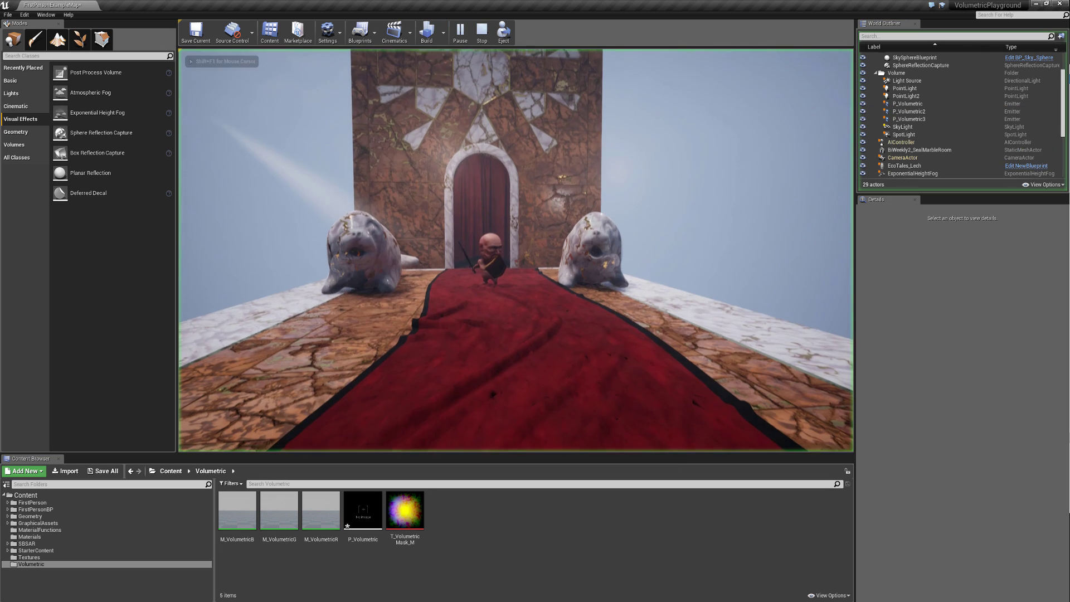